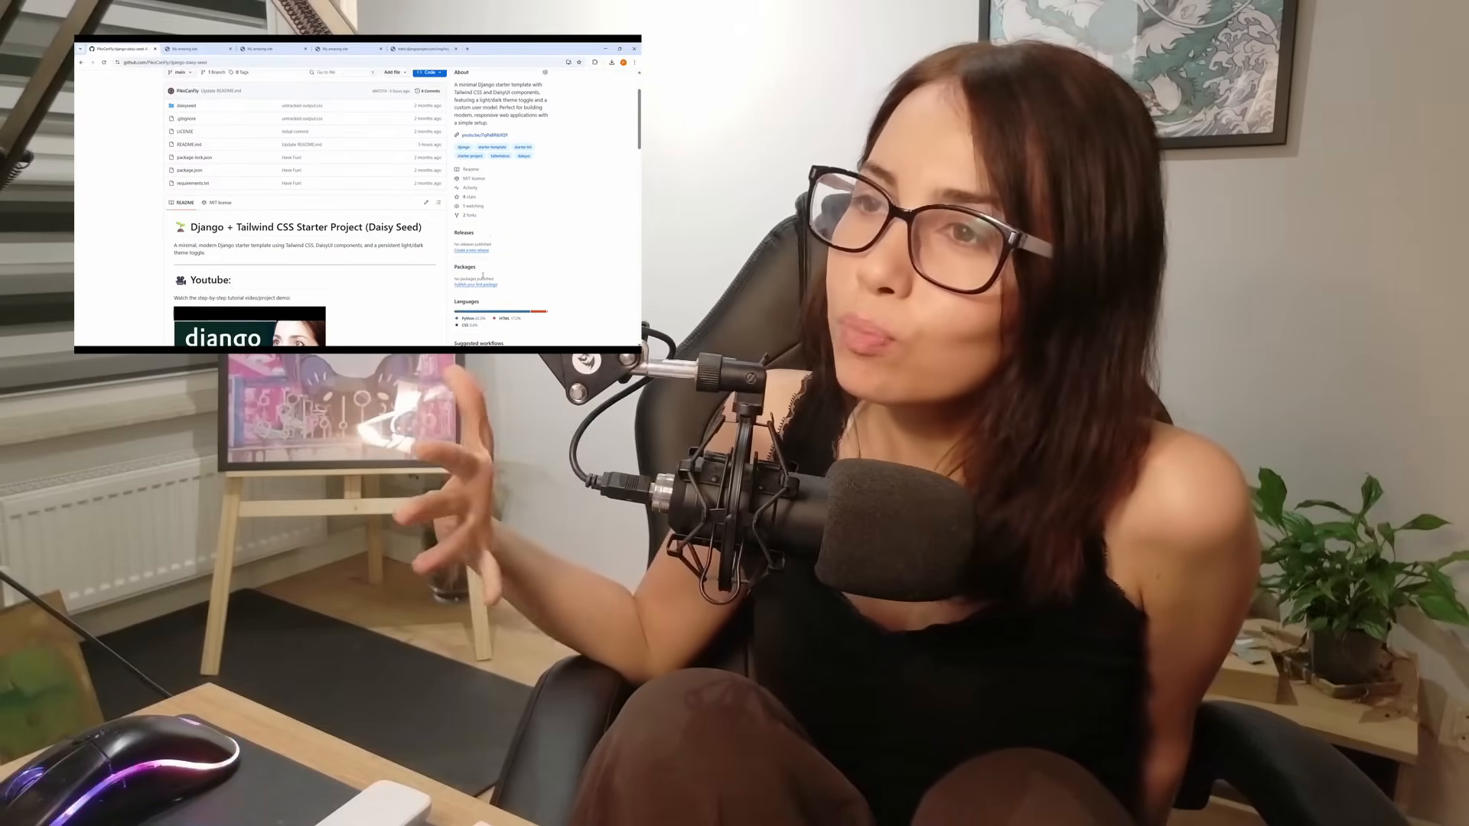
Step: Rename the inner daisyseed folder to 'experiment' via the Explorer context menu
scroll(down, 3)
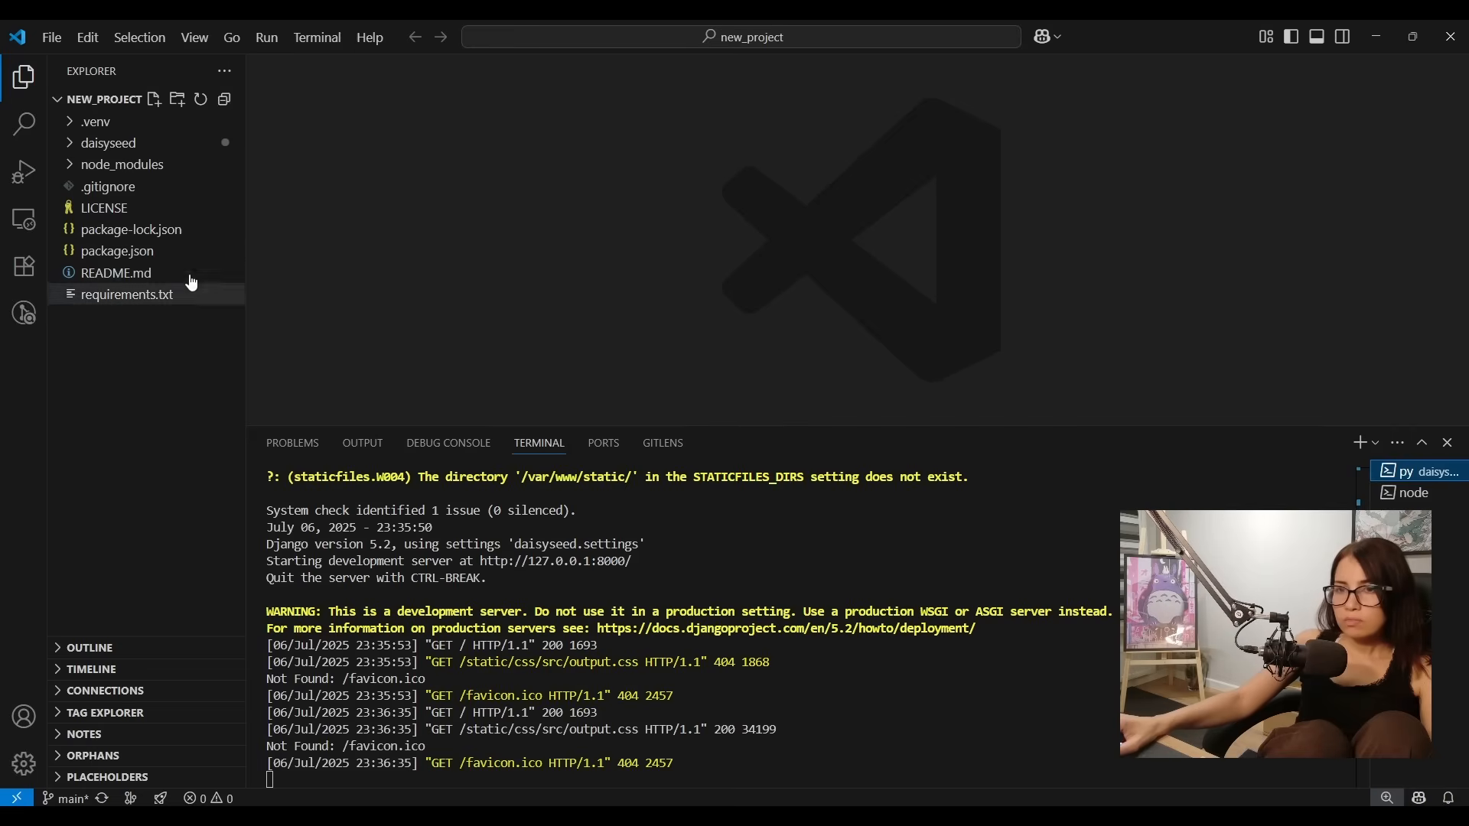
mouse_move(123, 163)
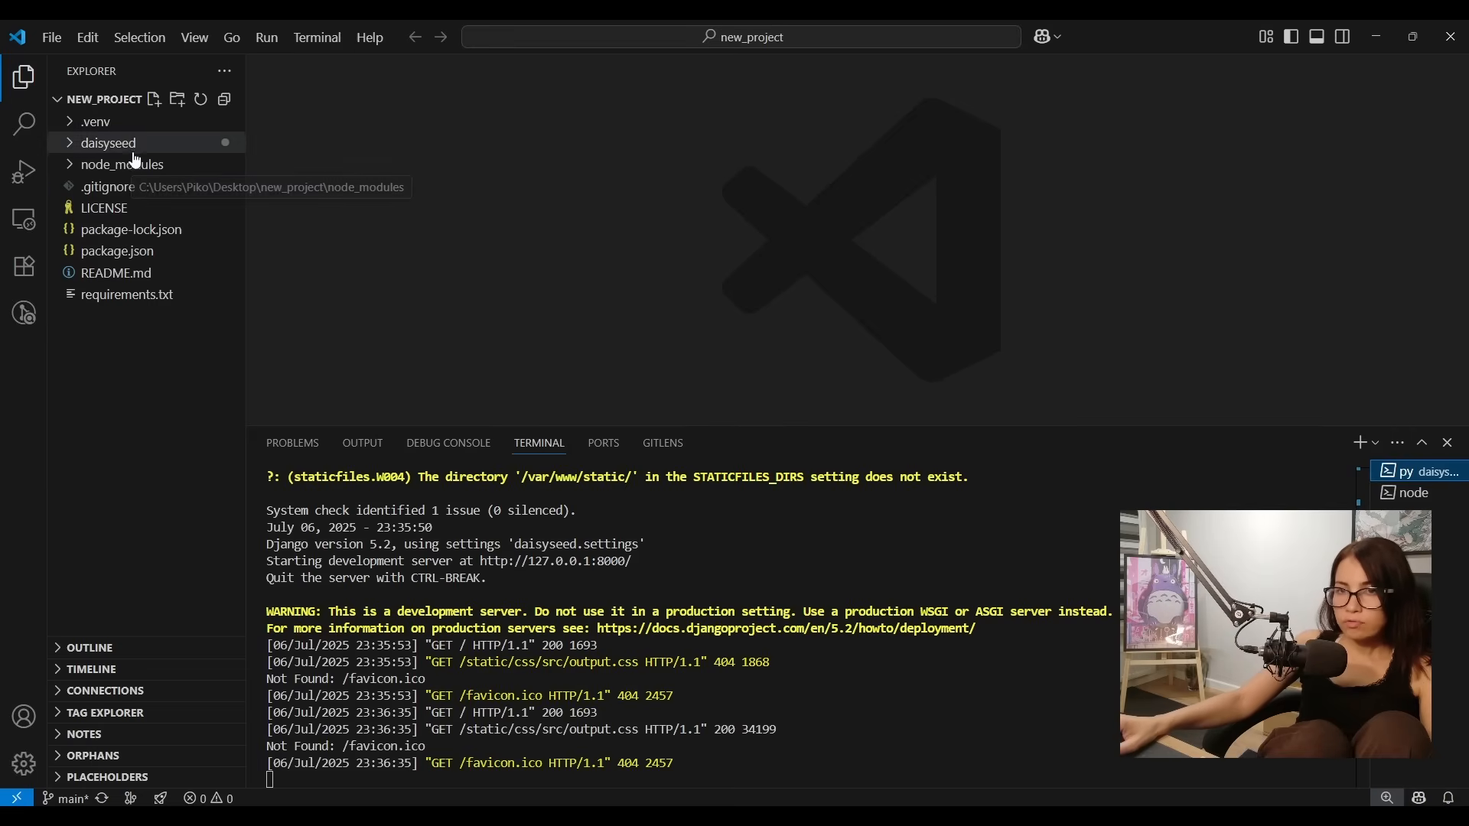
click(107, 143)
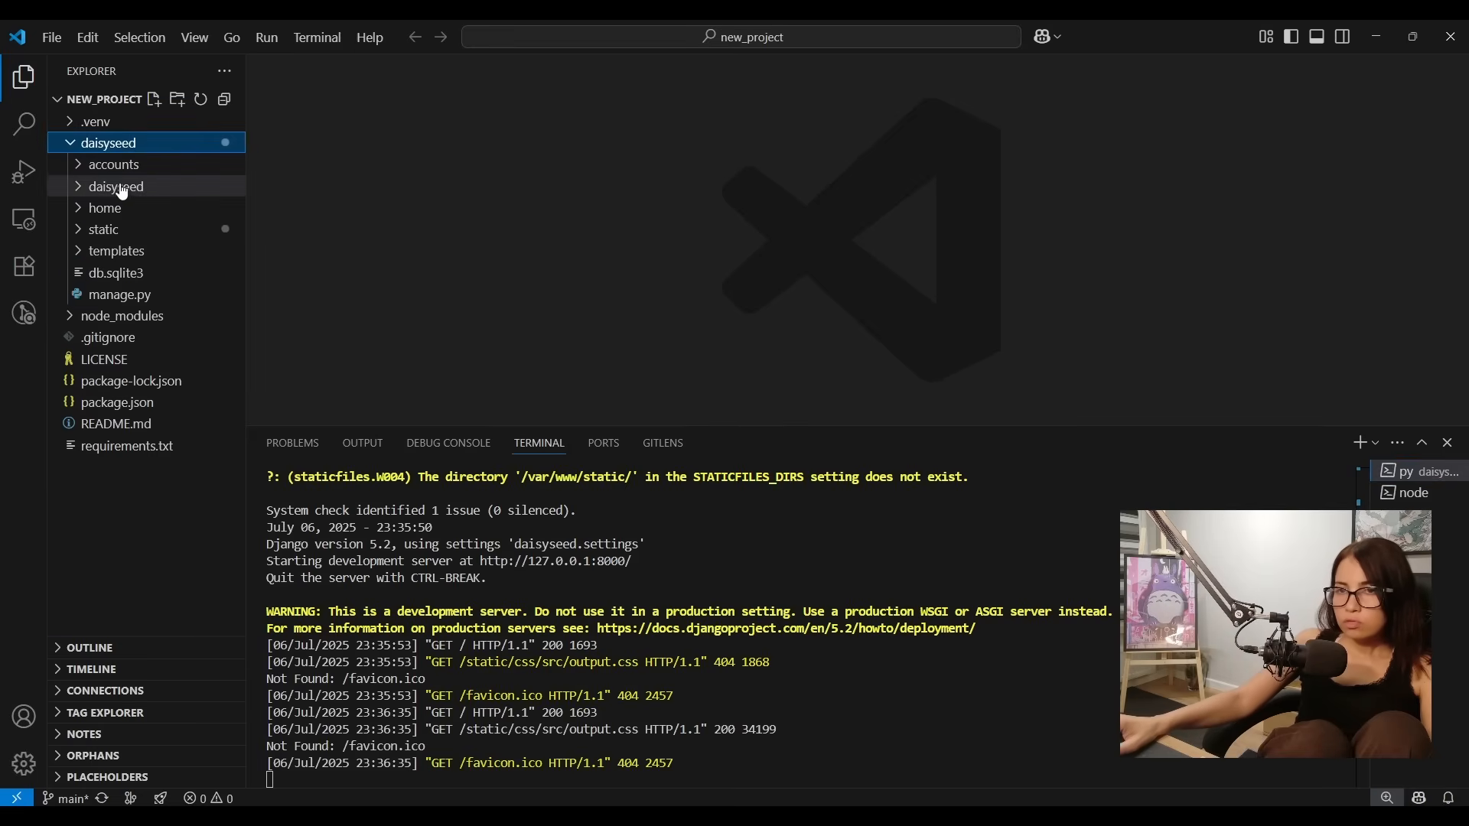
mouse_move(169, 191)
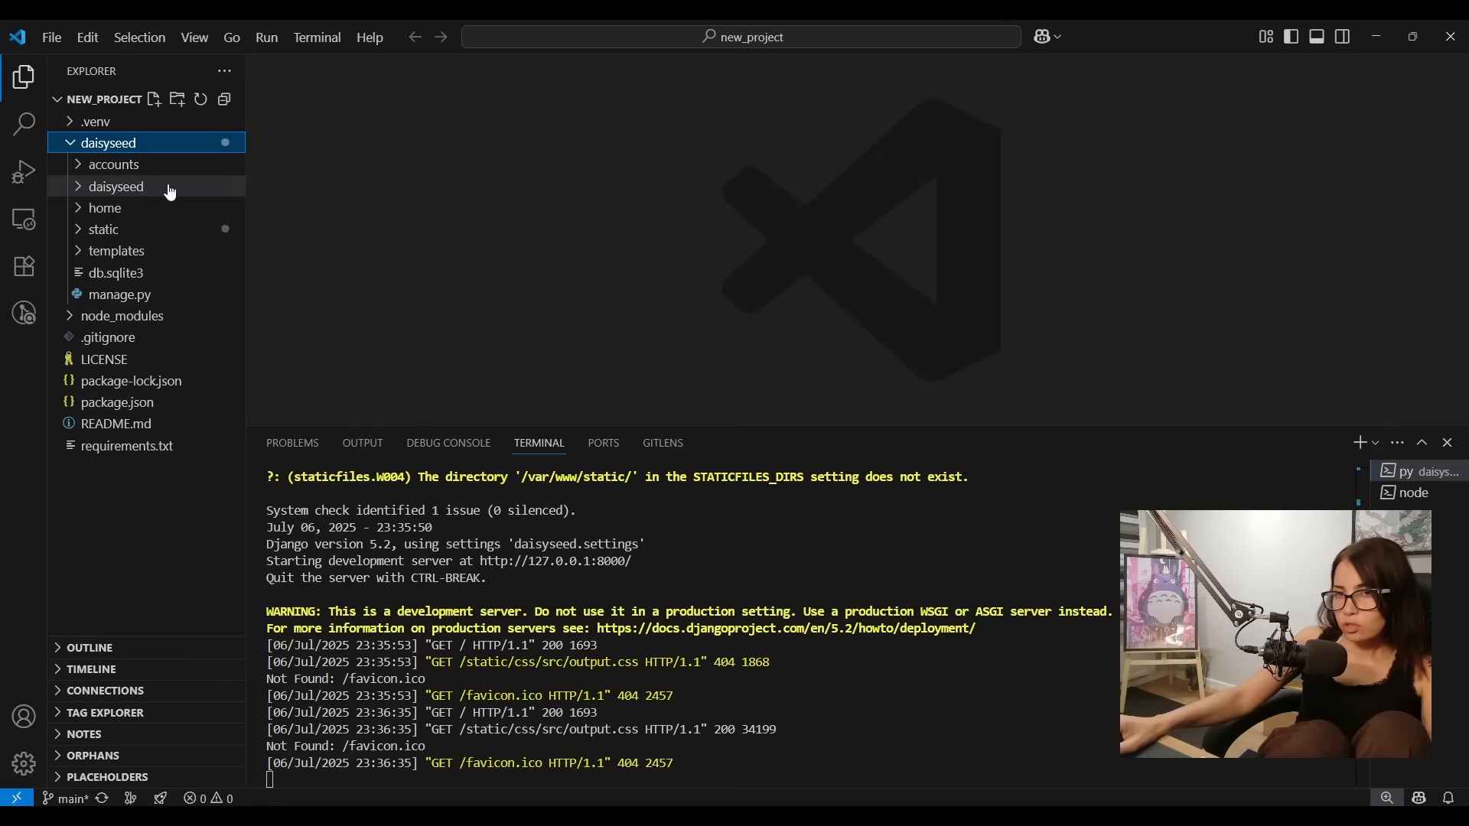
mouse_move(122, 203)
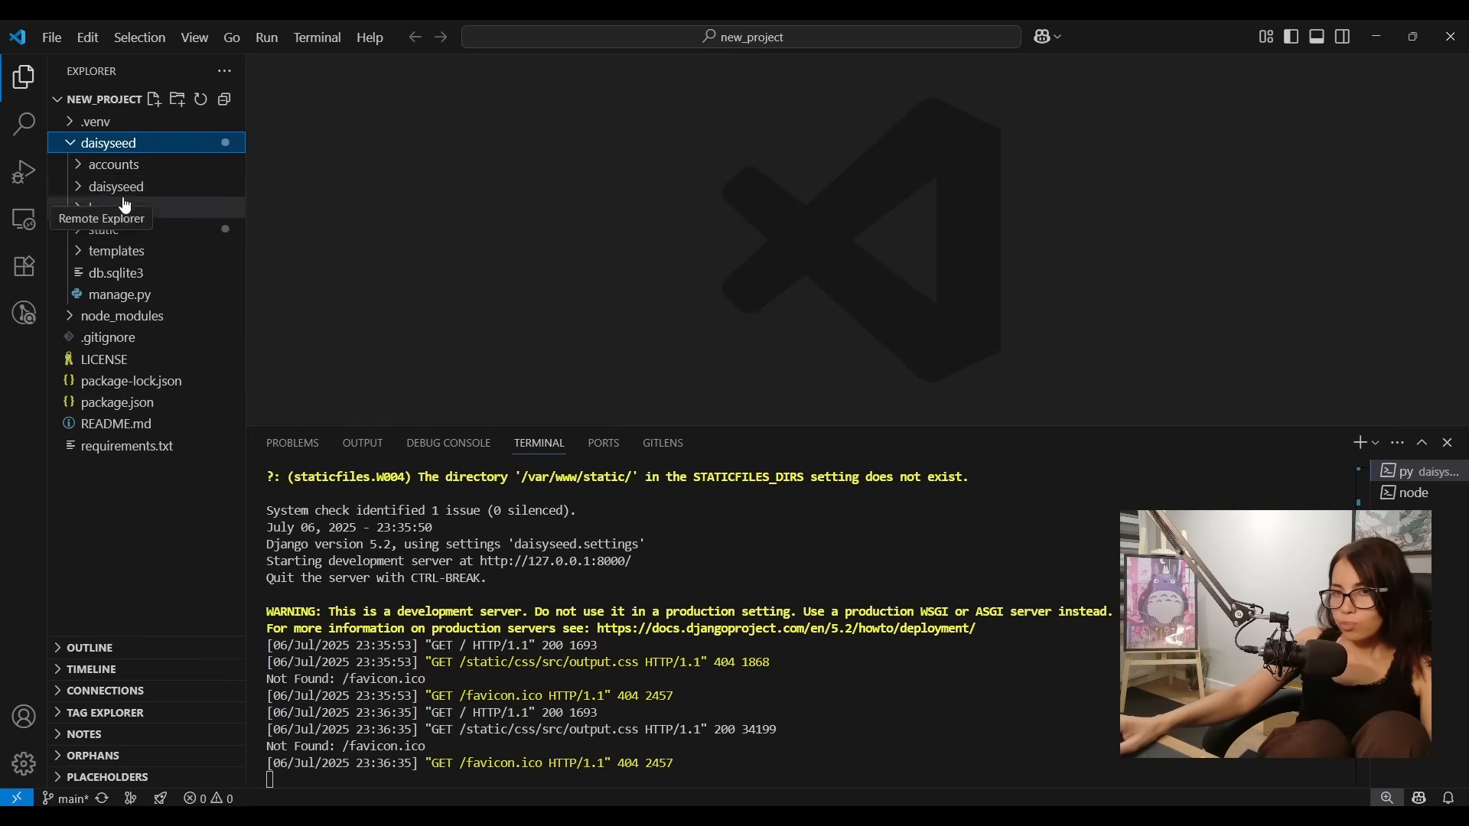
mouse_move(111, 207)
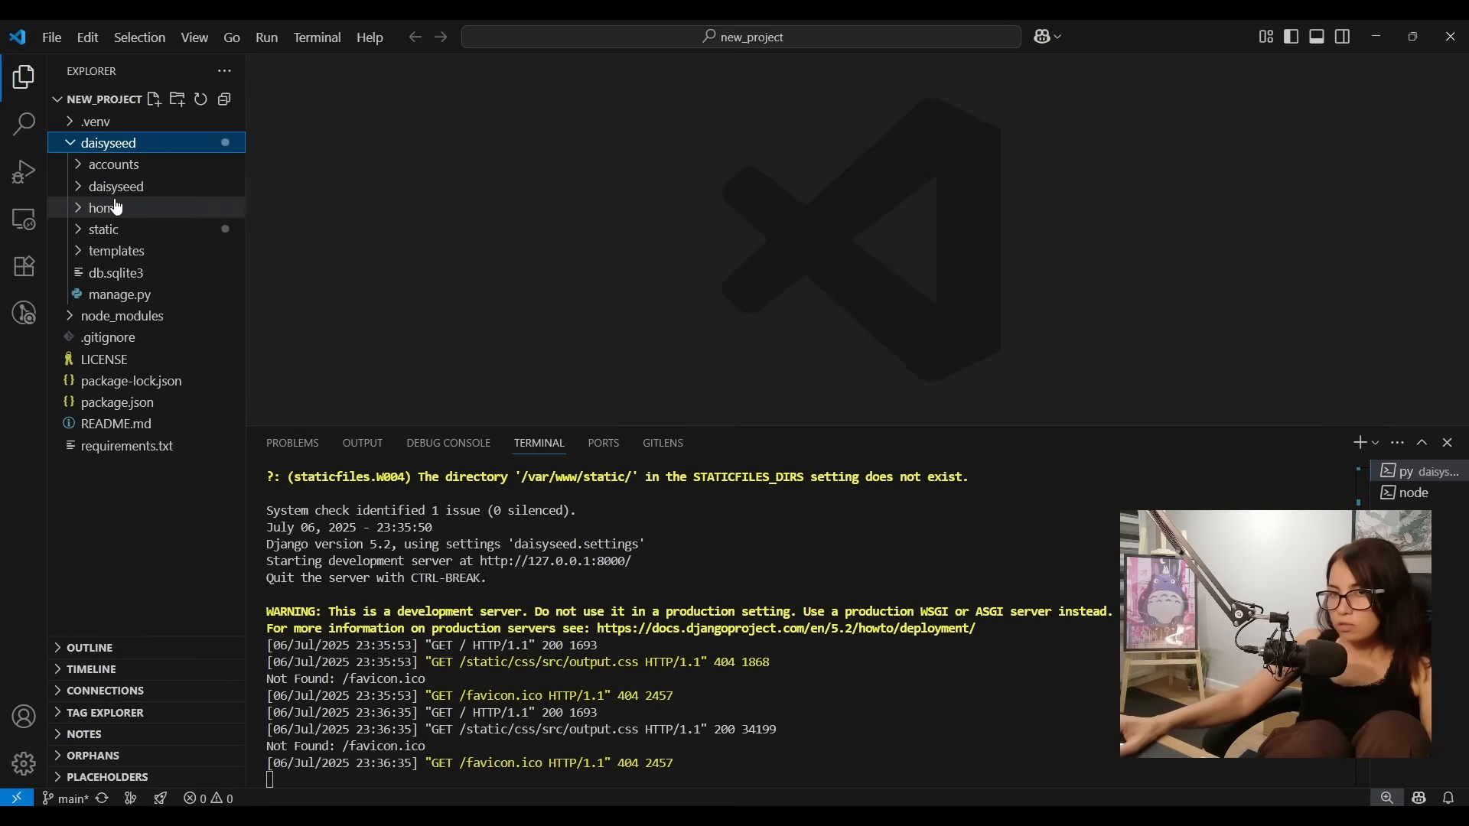
mouse_move(116, 187)
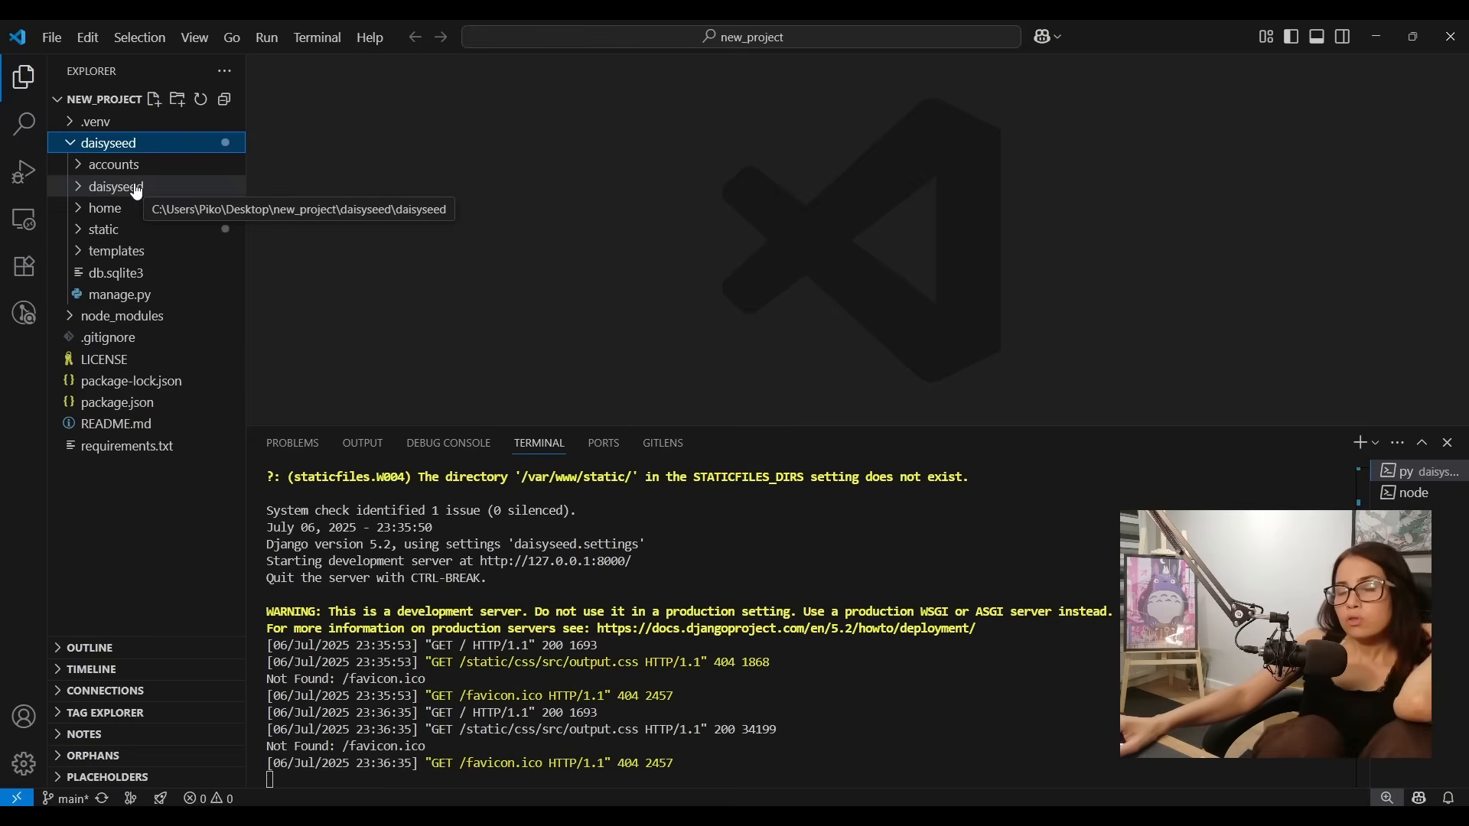
mouse_move(124, 195)
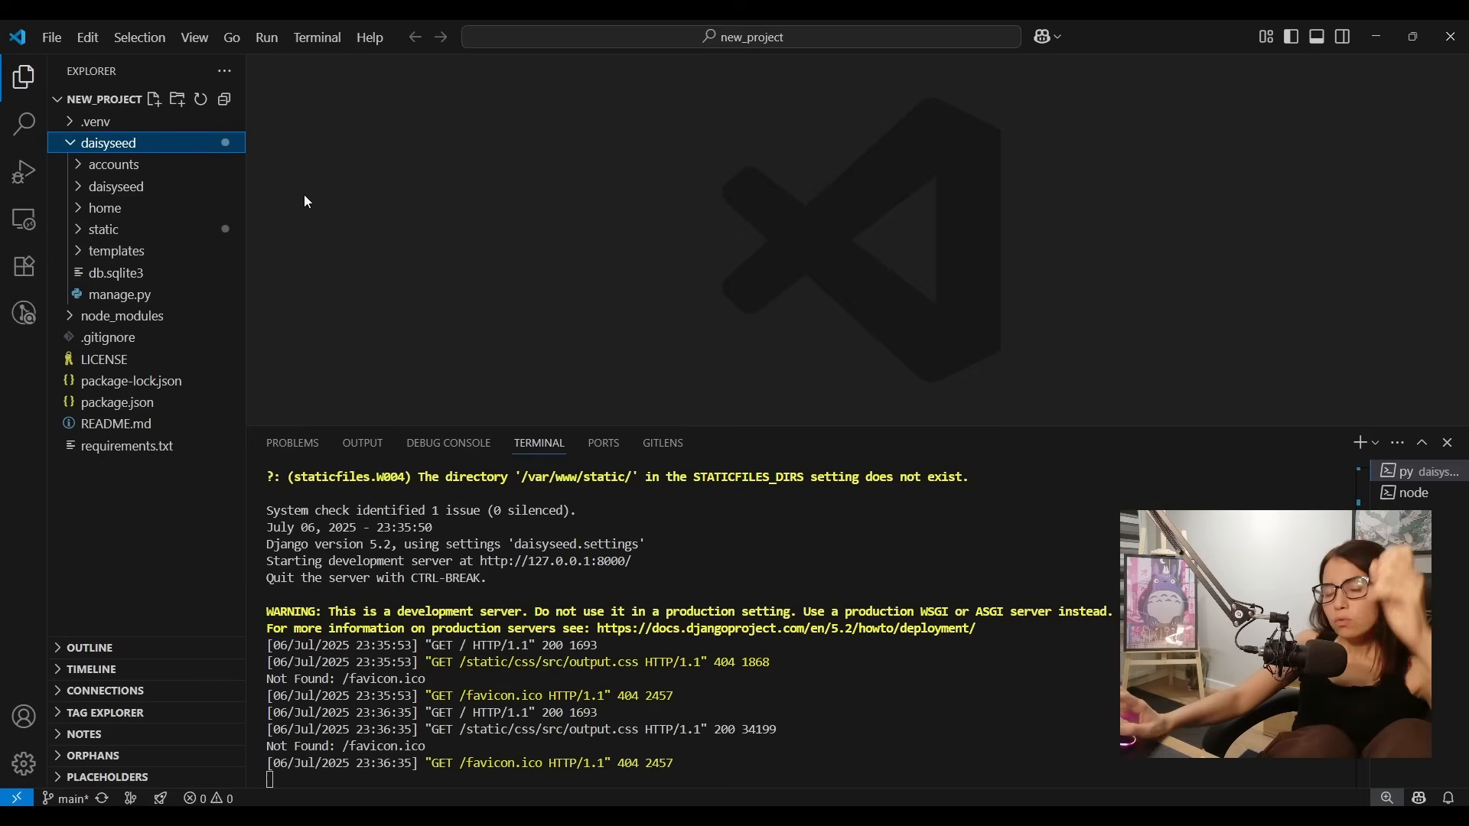
mouse_move(117, 186)
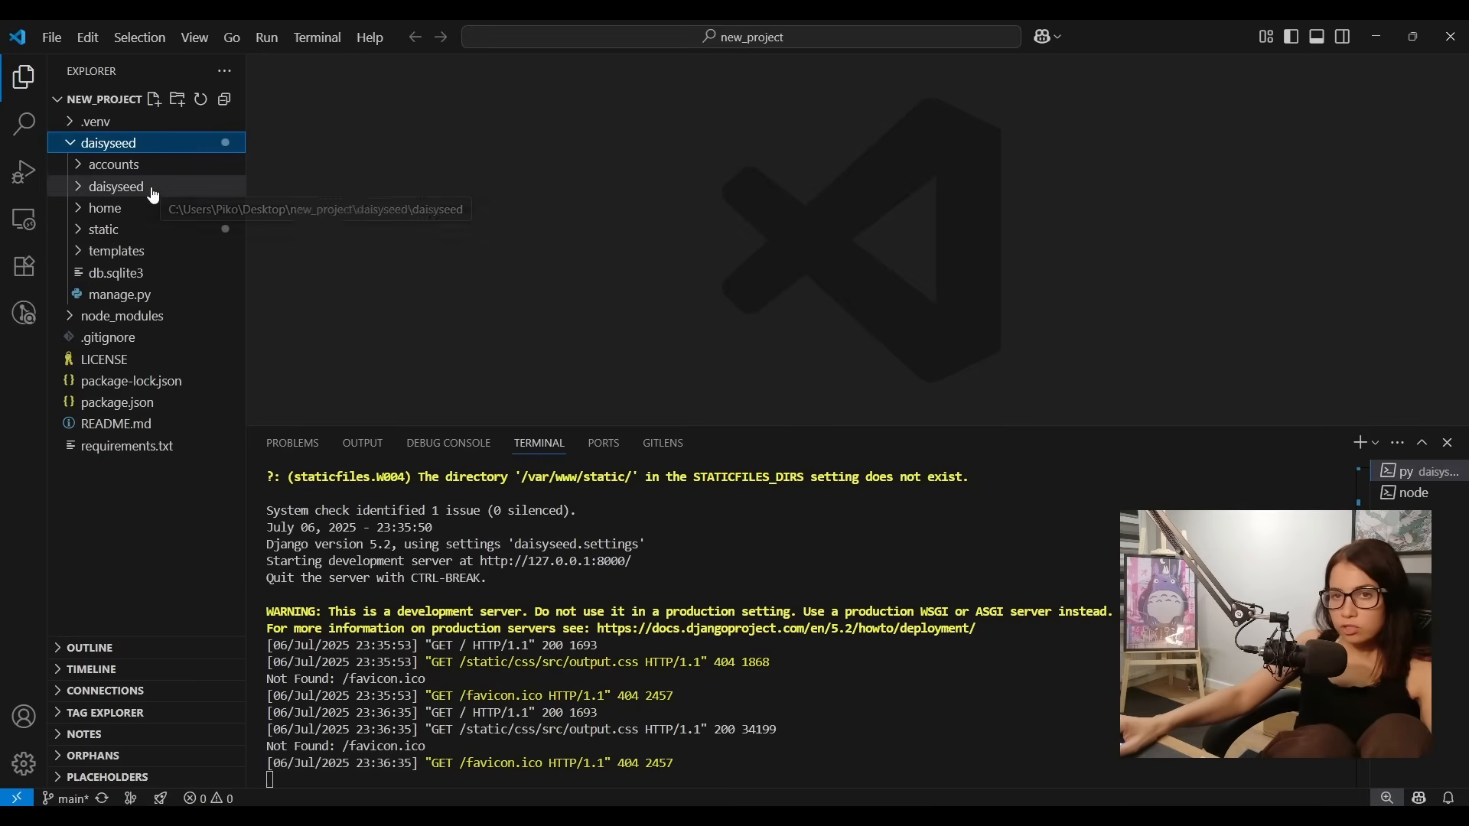
mouse_move(135, 202)
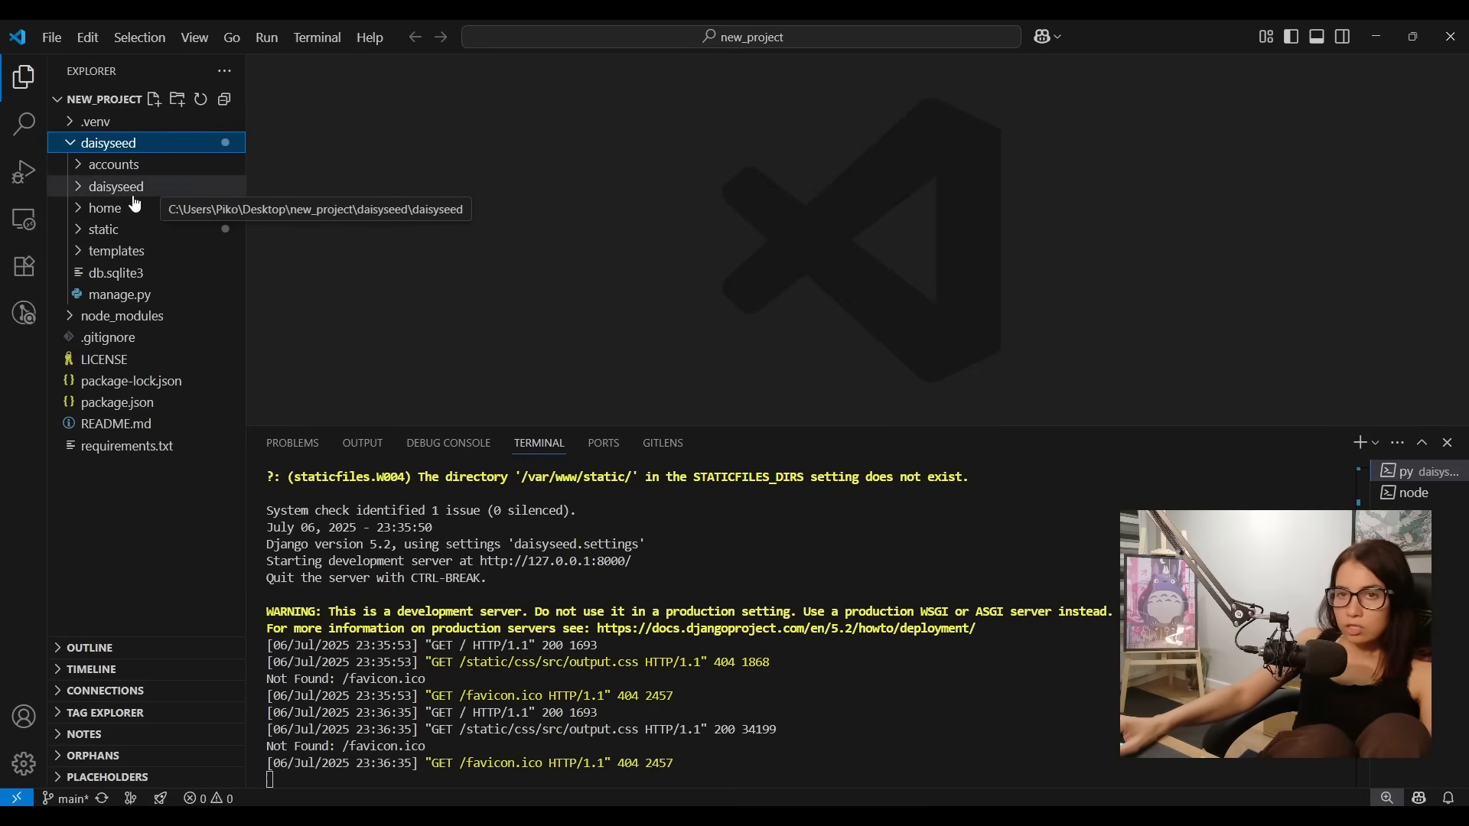
right_click(117, 185)
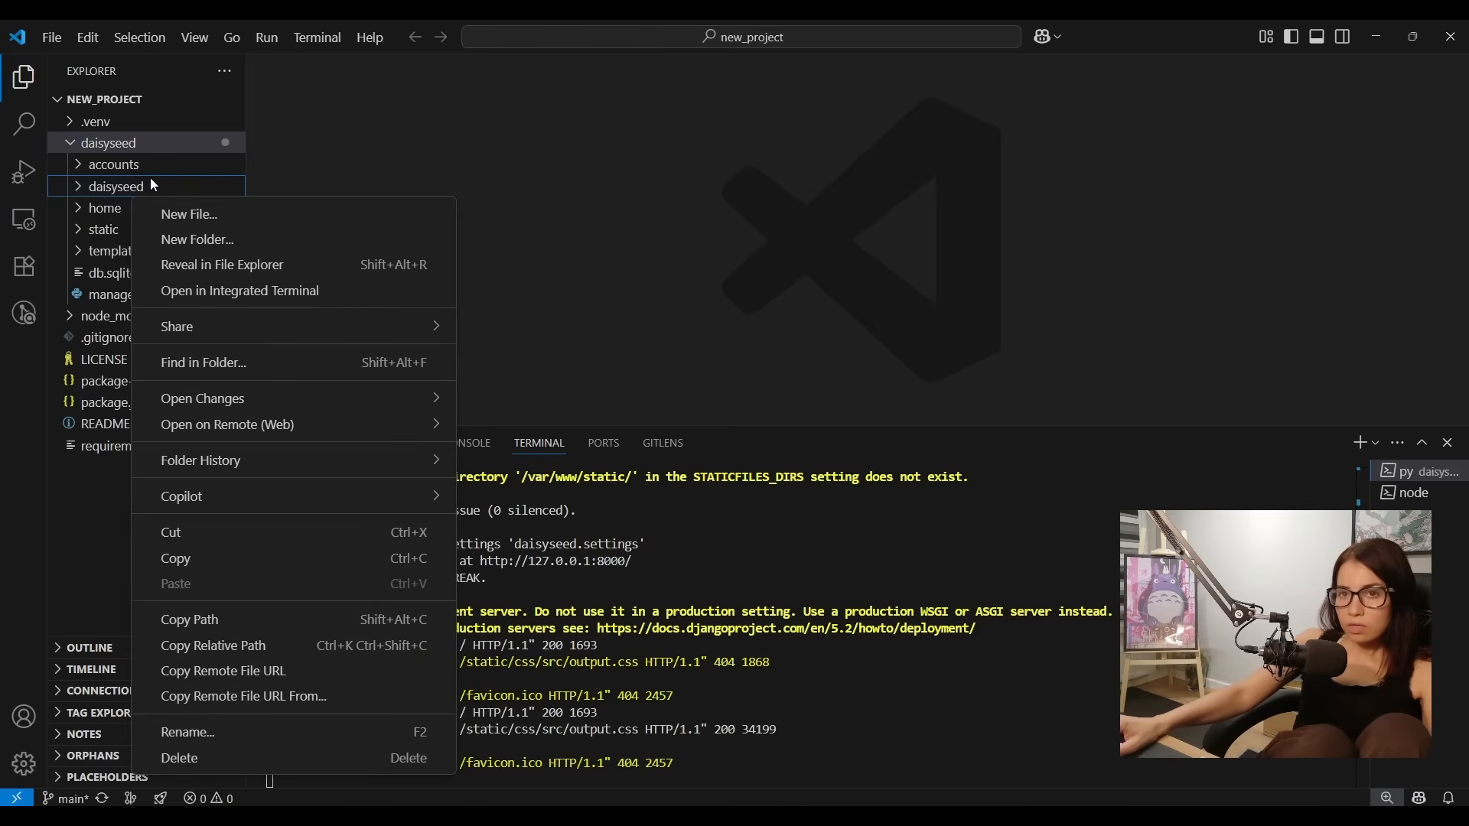
click(188, 214)
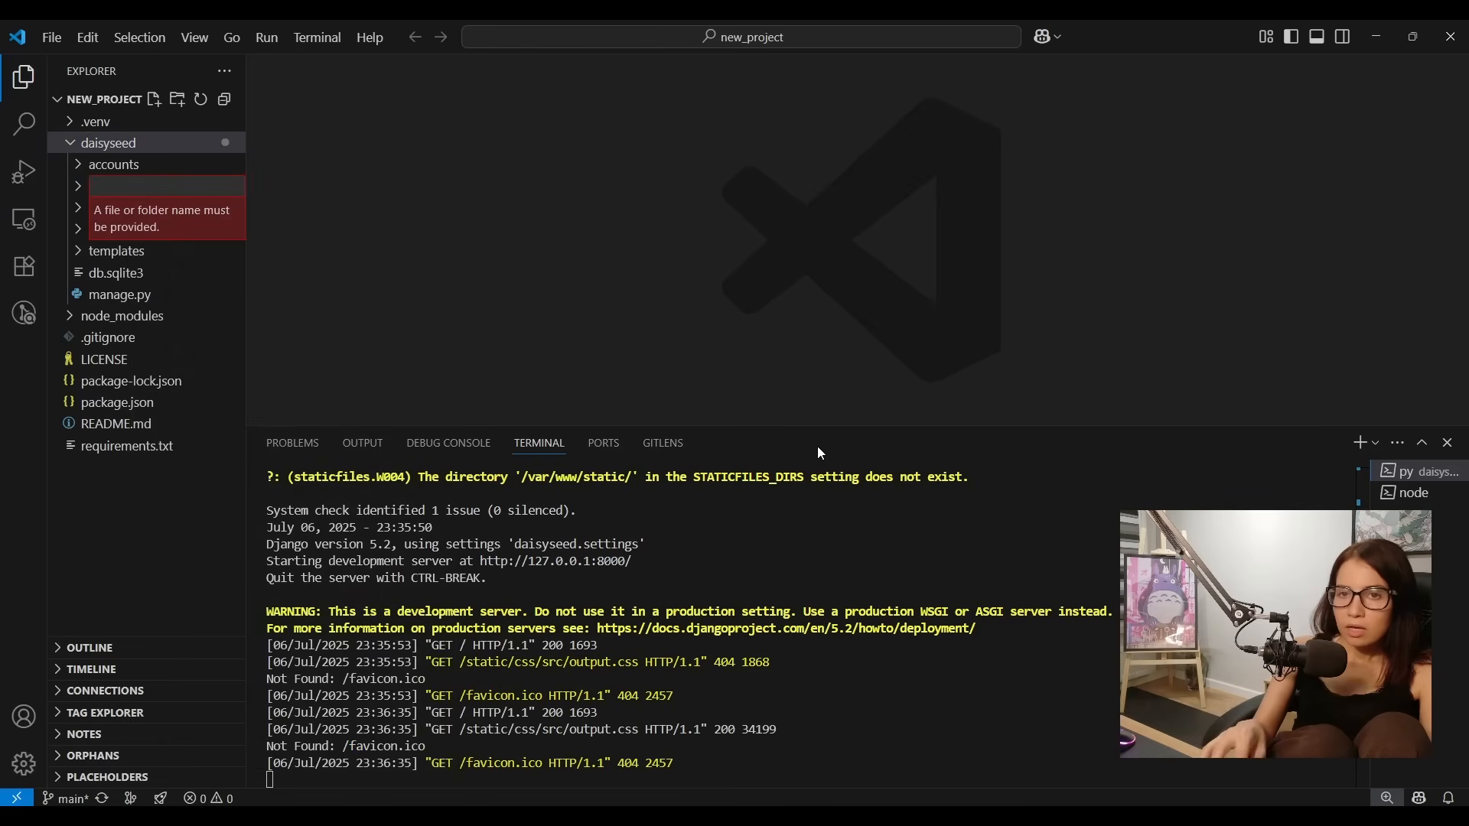
text(experiment)
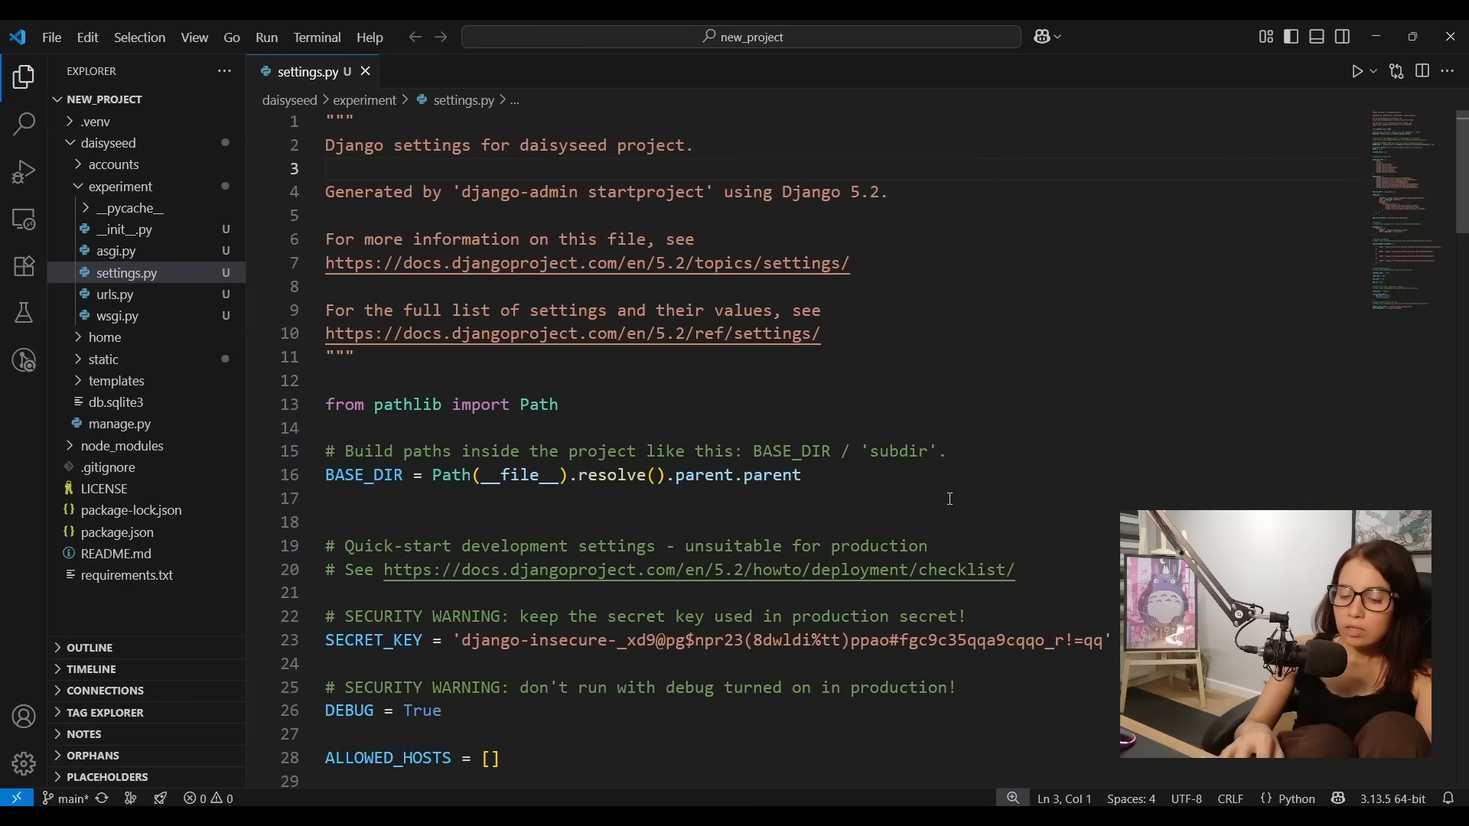
Step: Find 'daisy' references in settings.py, then view manage.py's daisyseed.settings reference
key(ctrl+f)
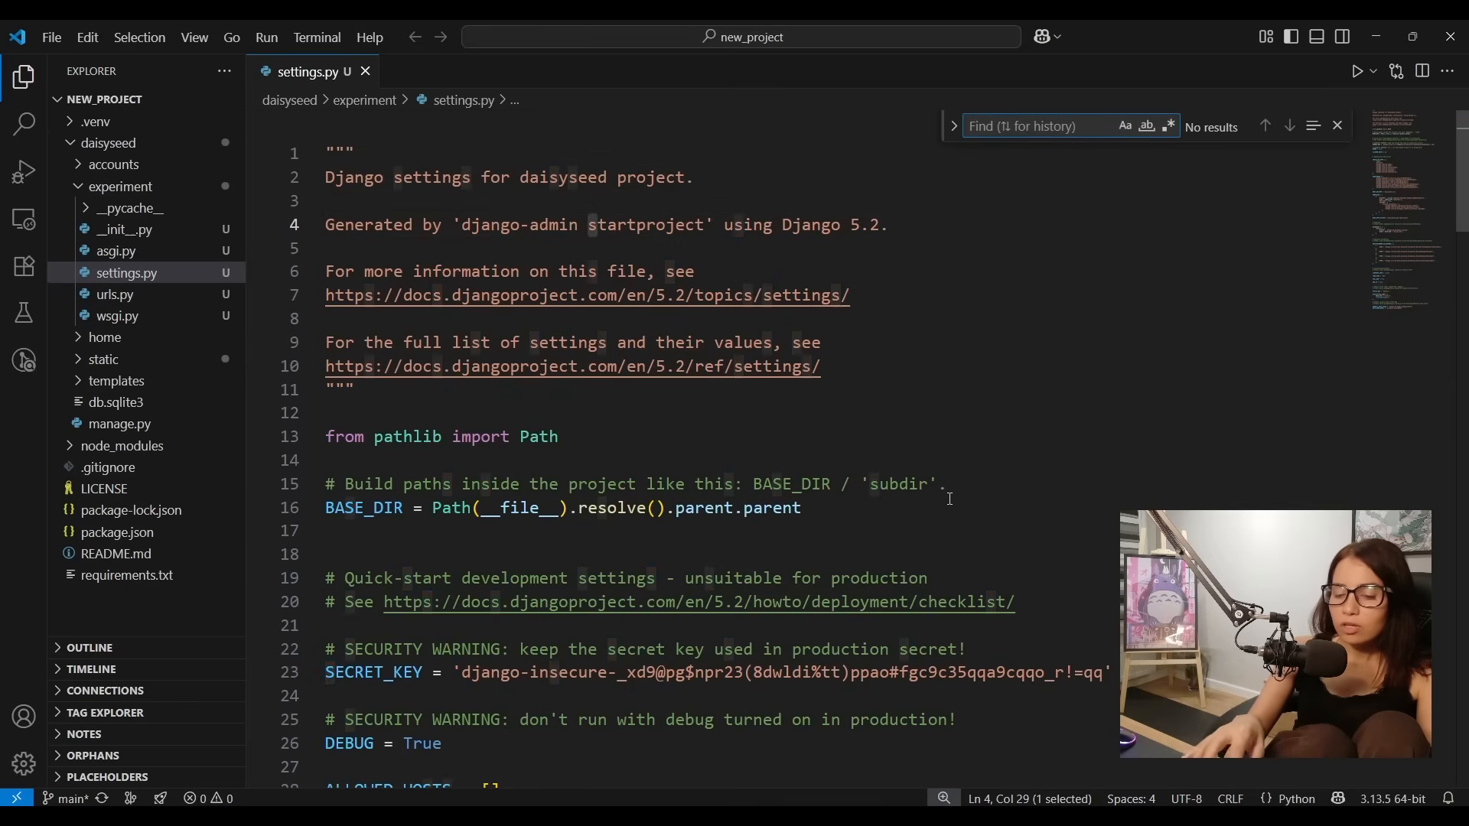
text(daisy)
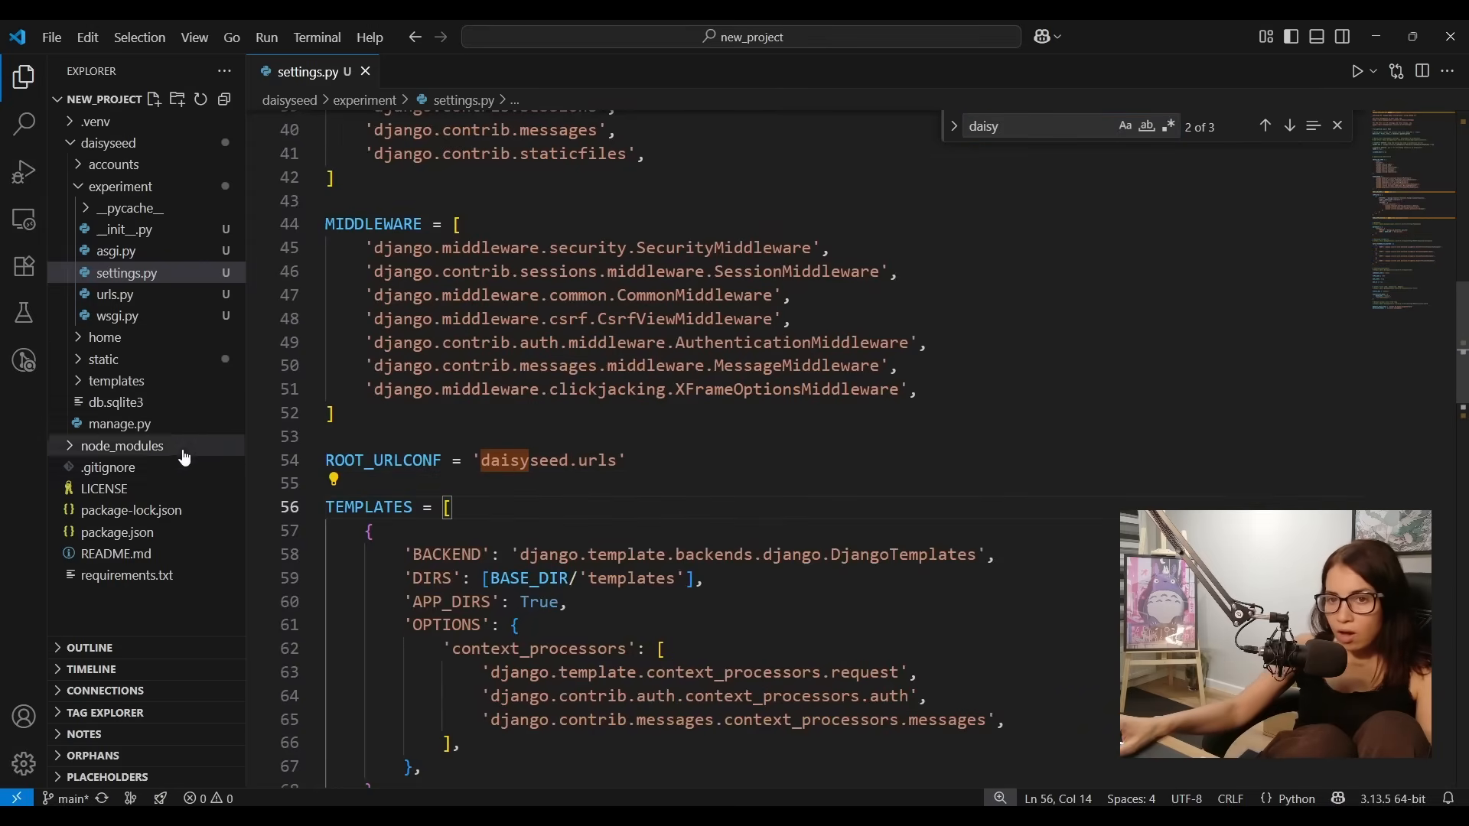
click(120, 424)
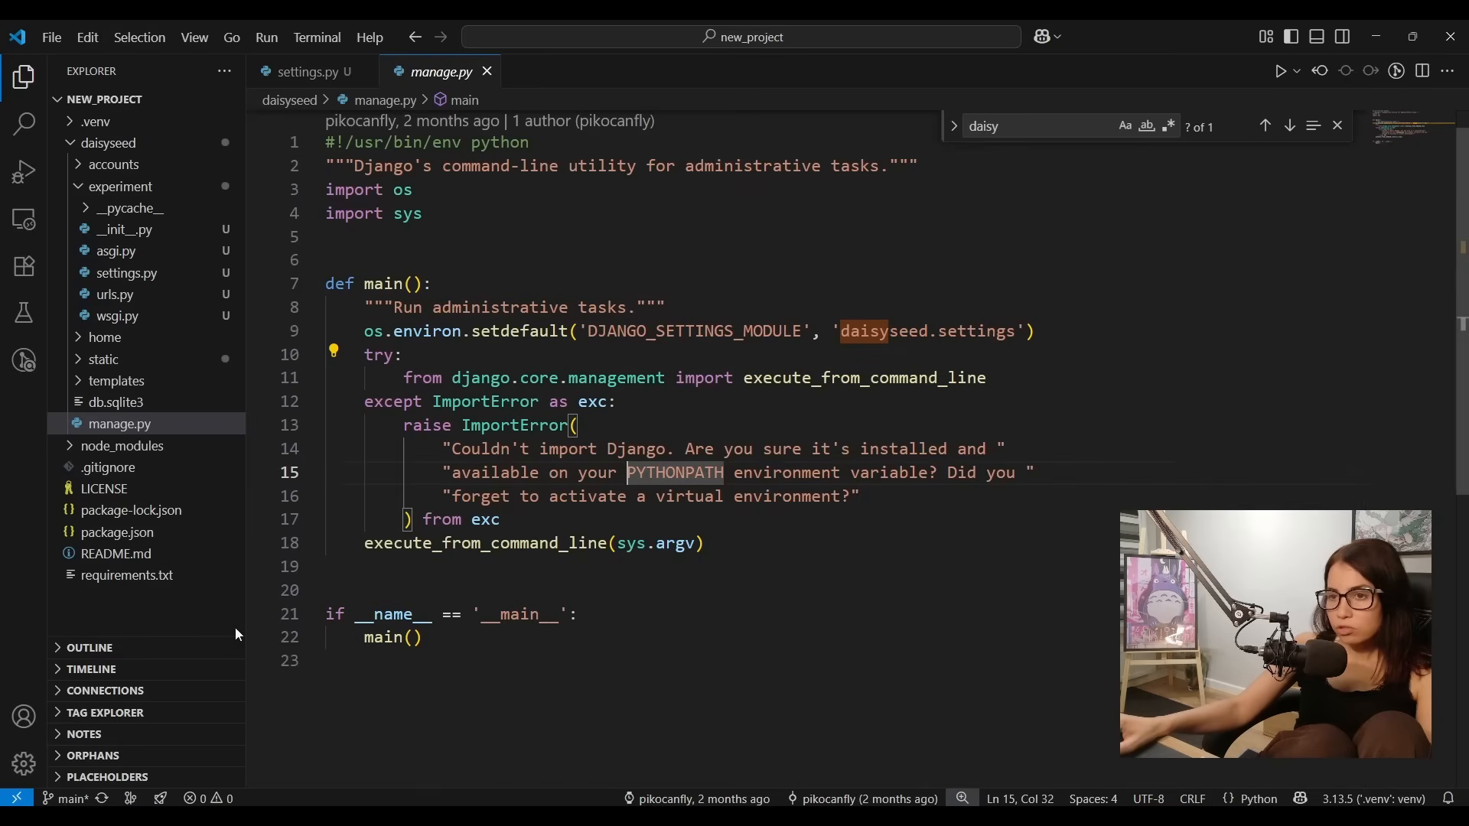
scroll(down, 3)
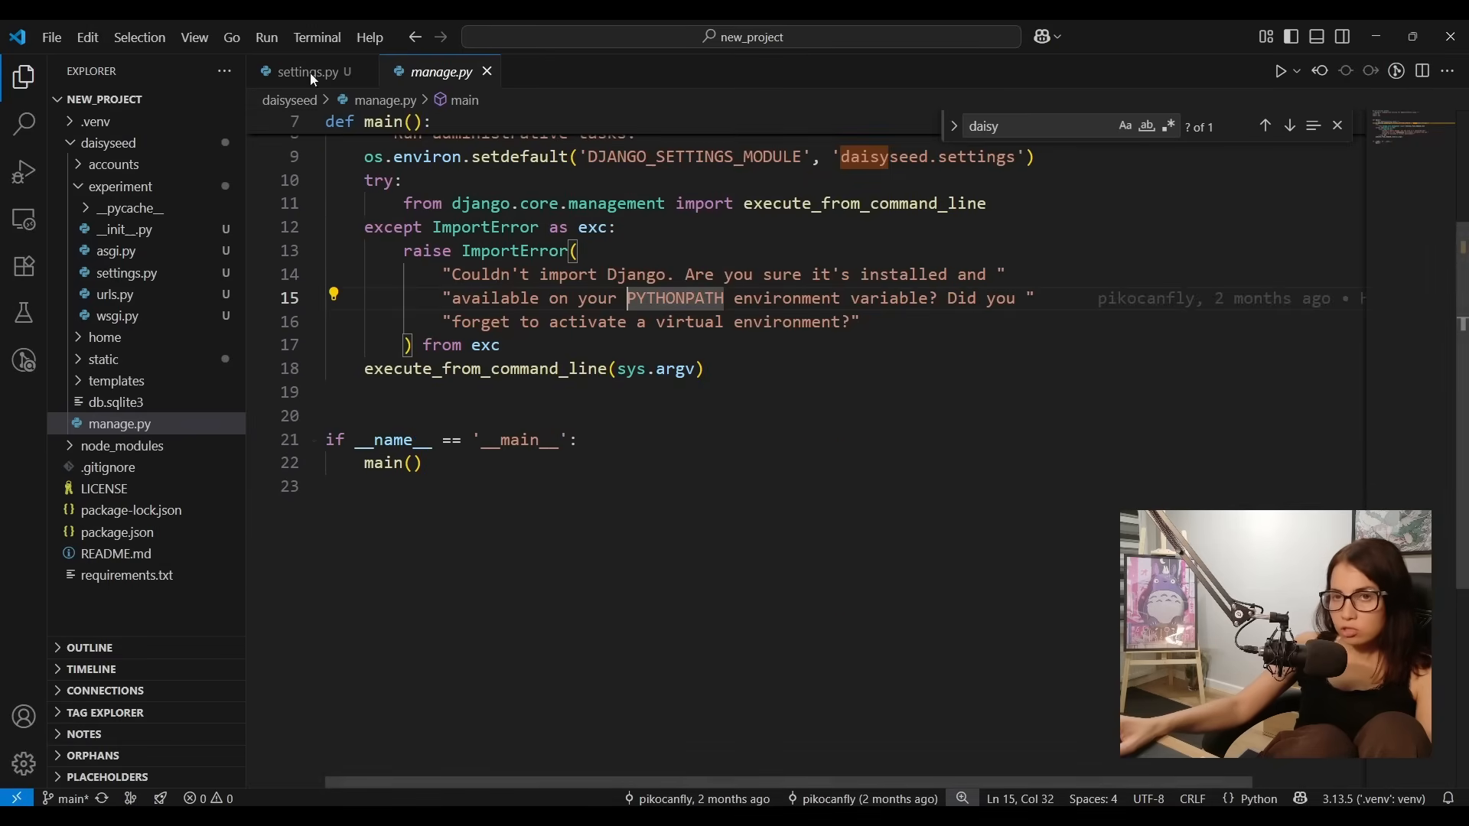
Step: Search the project for 'daisyseed' with 'experiment' as the replacement, previewing 12 matches in 7 files
click(23, 123)
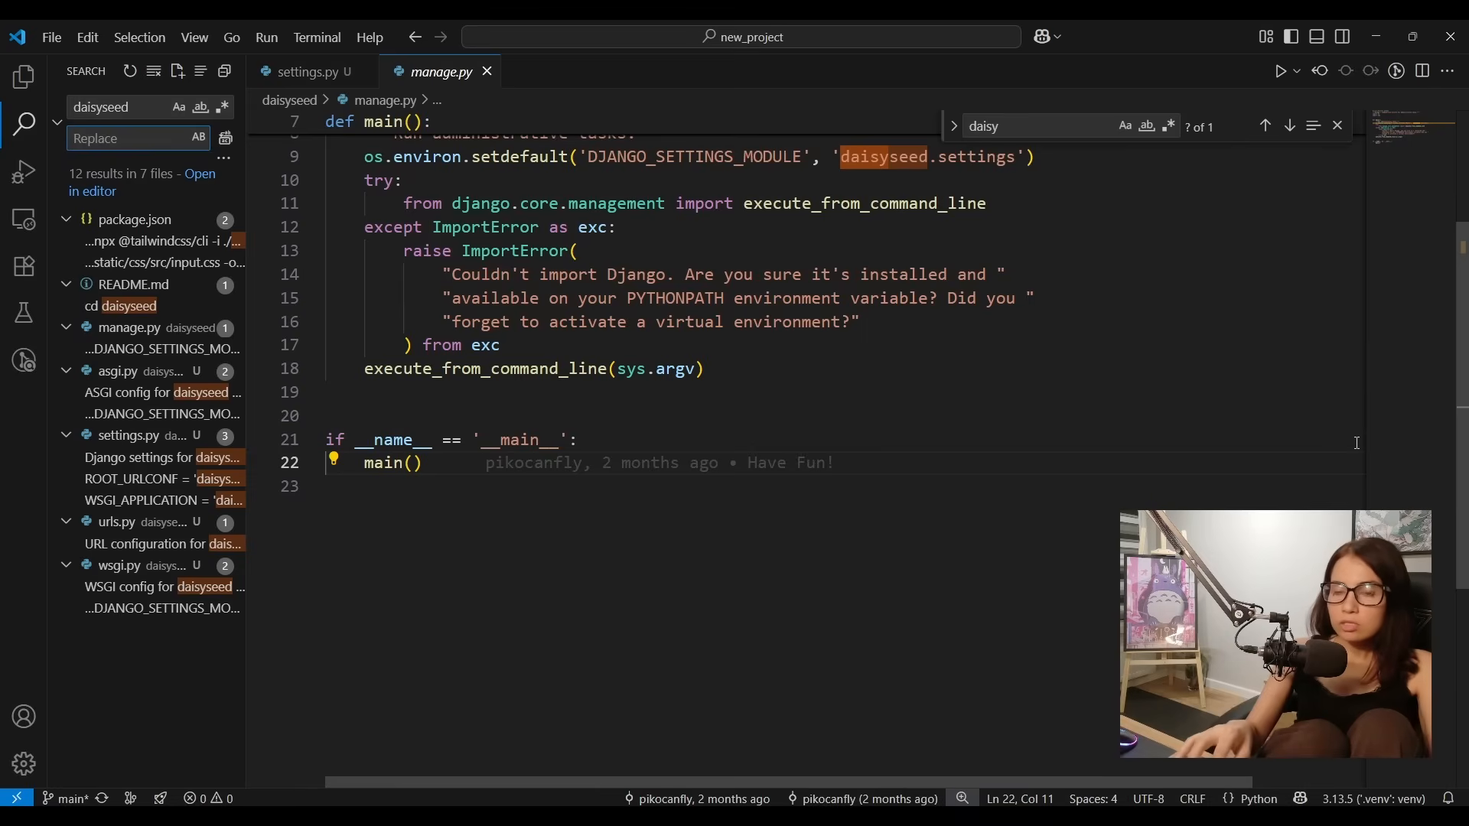
text(experiment)
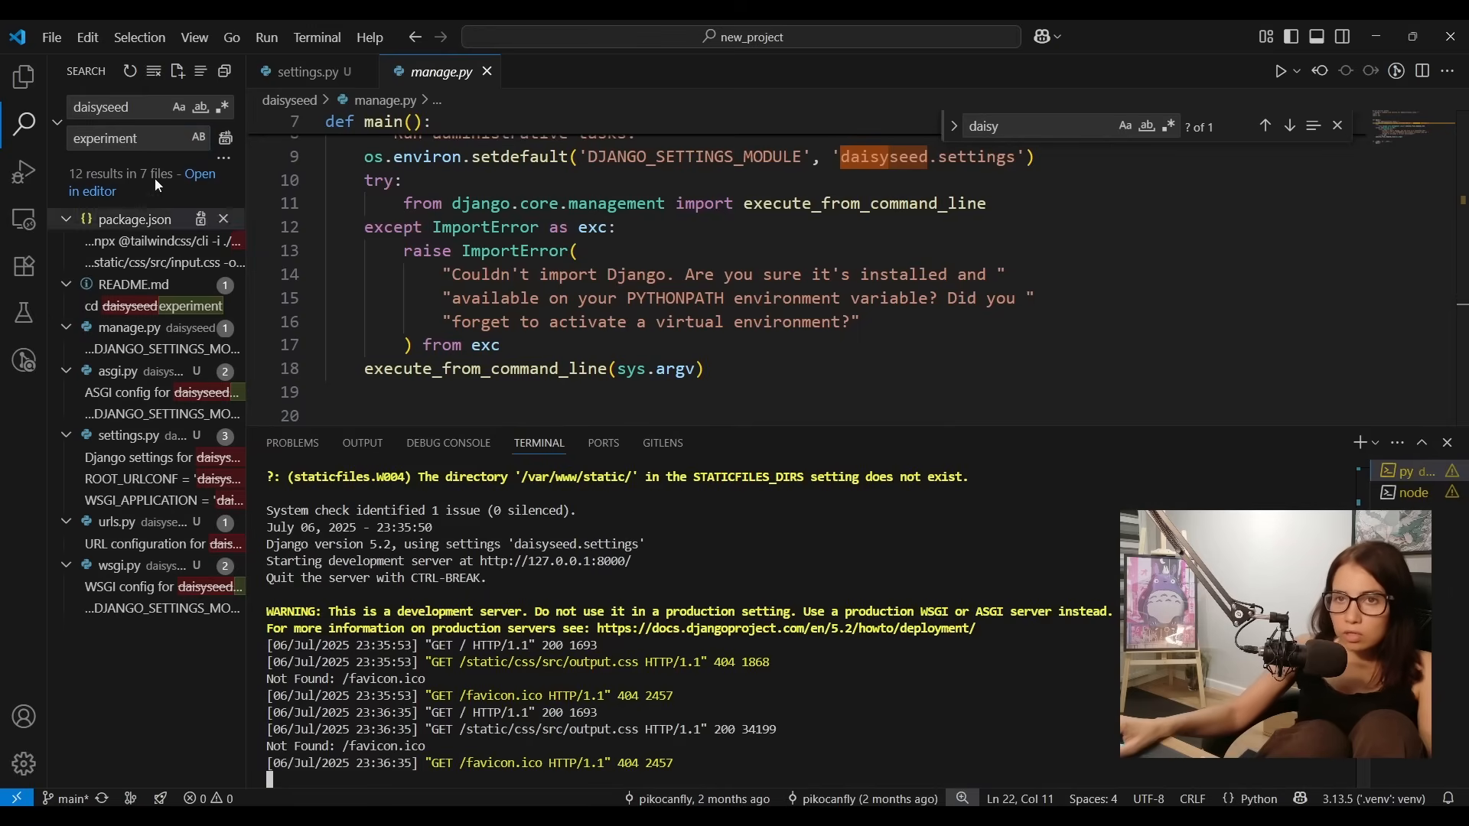
mouse_move(223, 138)
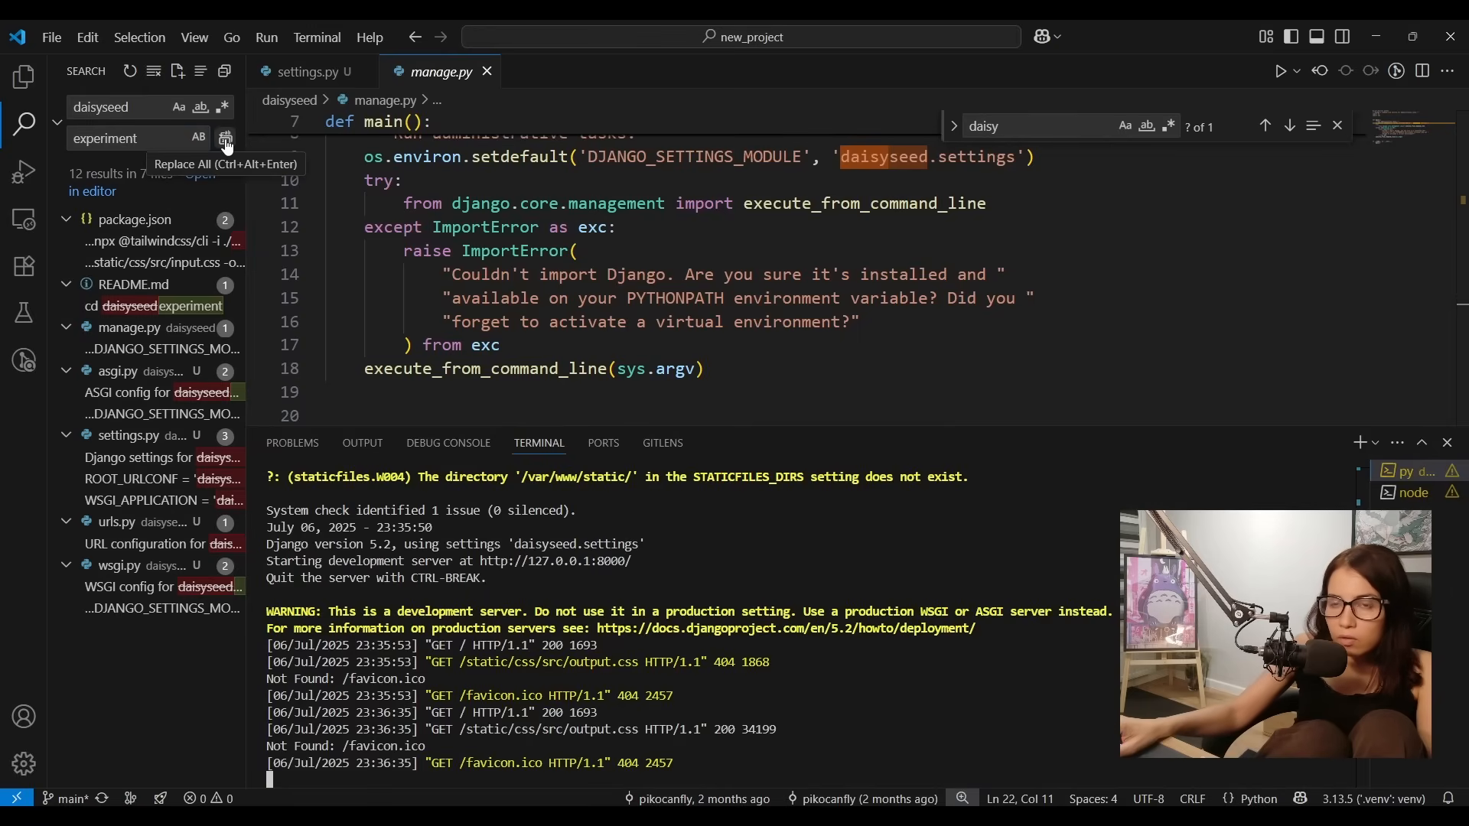
Step: Replace all 12 daisyseed occurrences across 7 files with 'experiment' and confirm
click(223, 140)
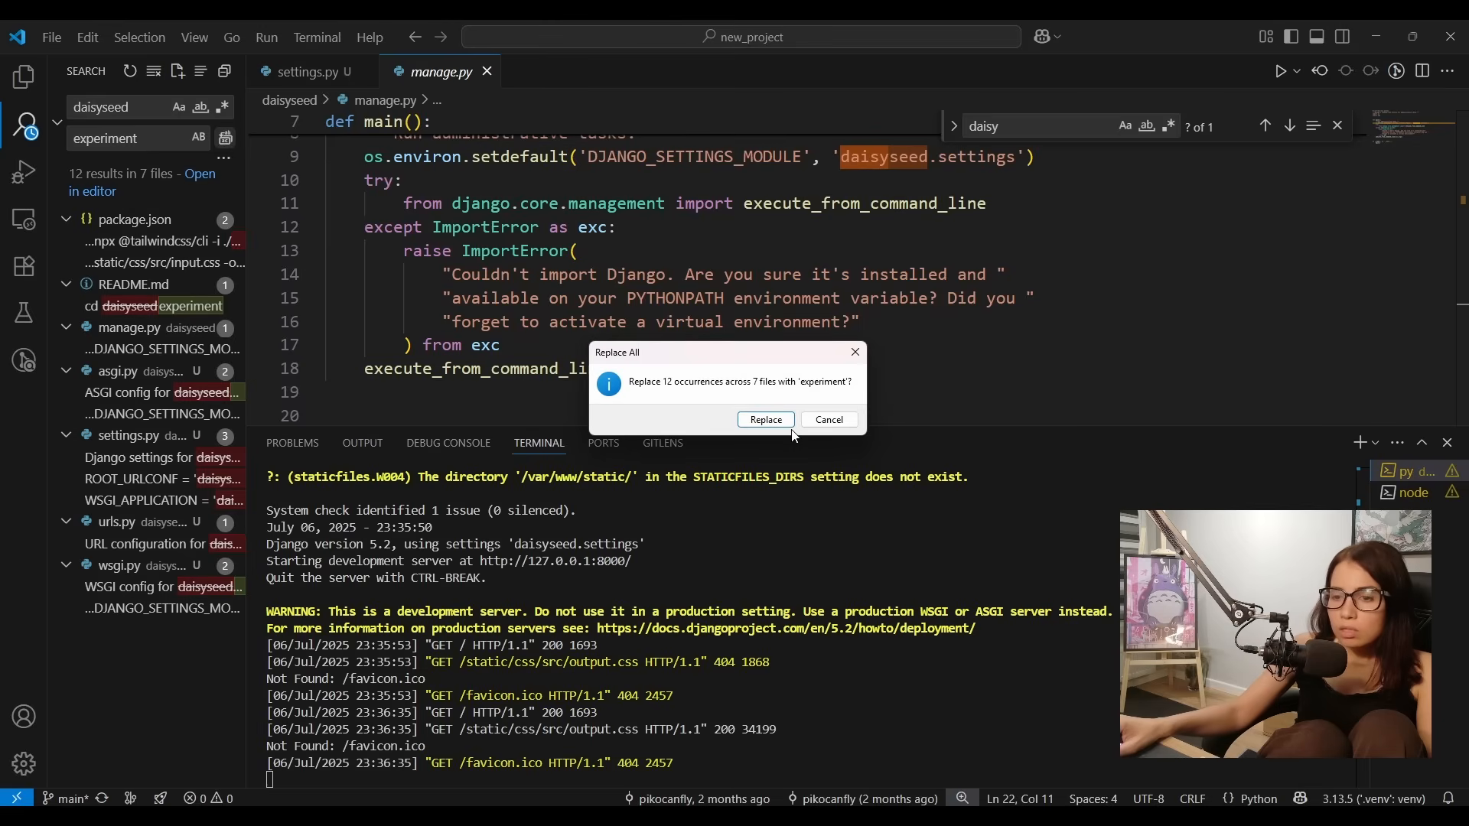
click(765, 420)
text(s)
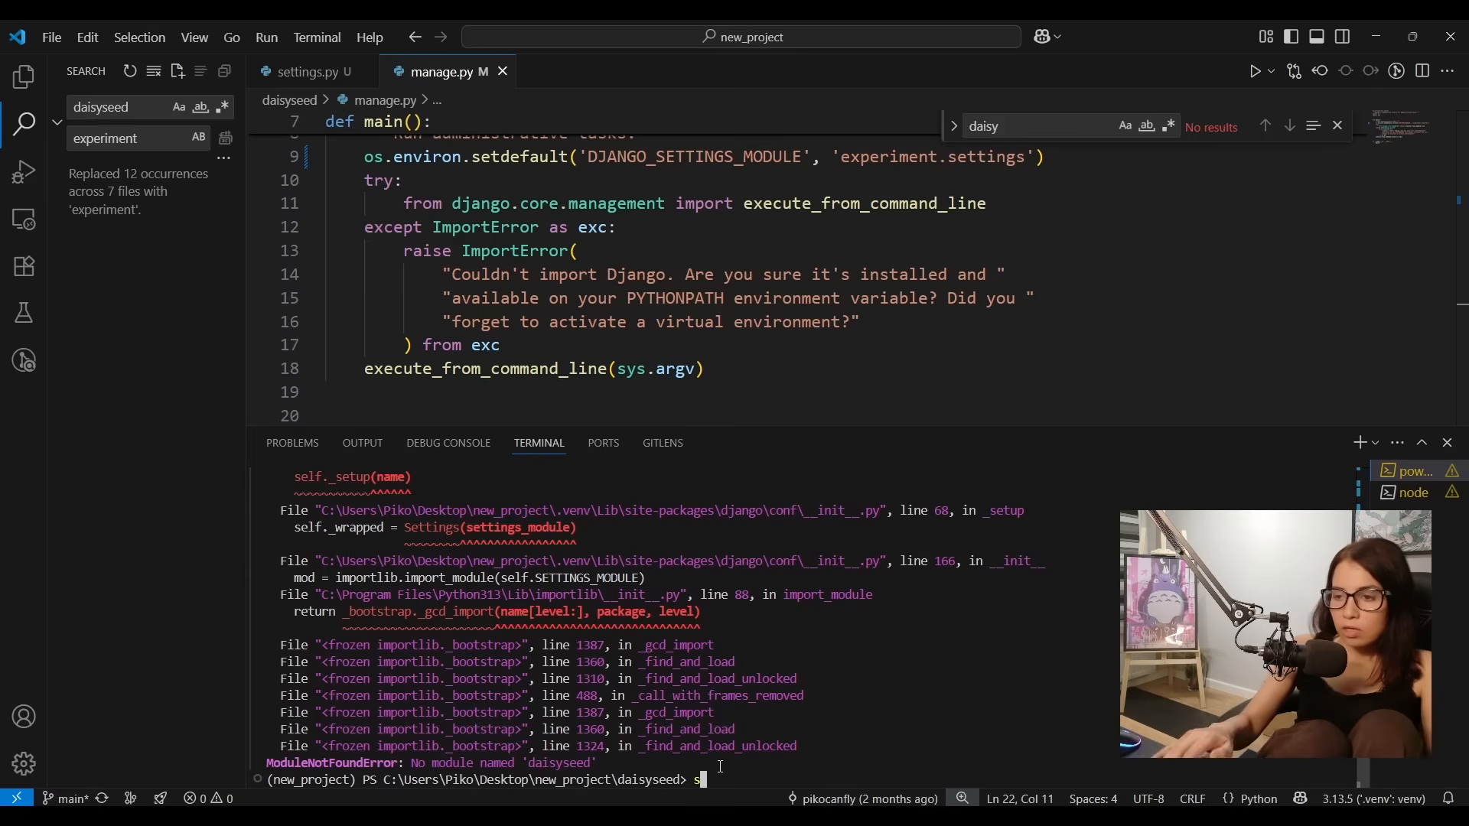
Step: Run 'py manage.py runserver' with experiment.settings, then show the Explorer file tree
text(py manage.py ru)
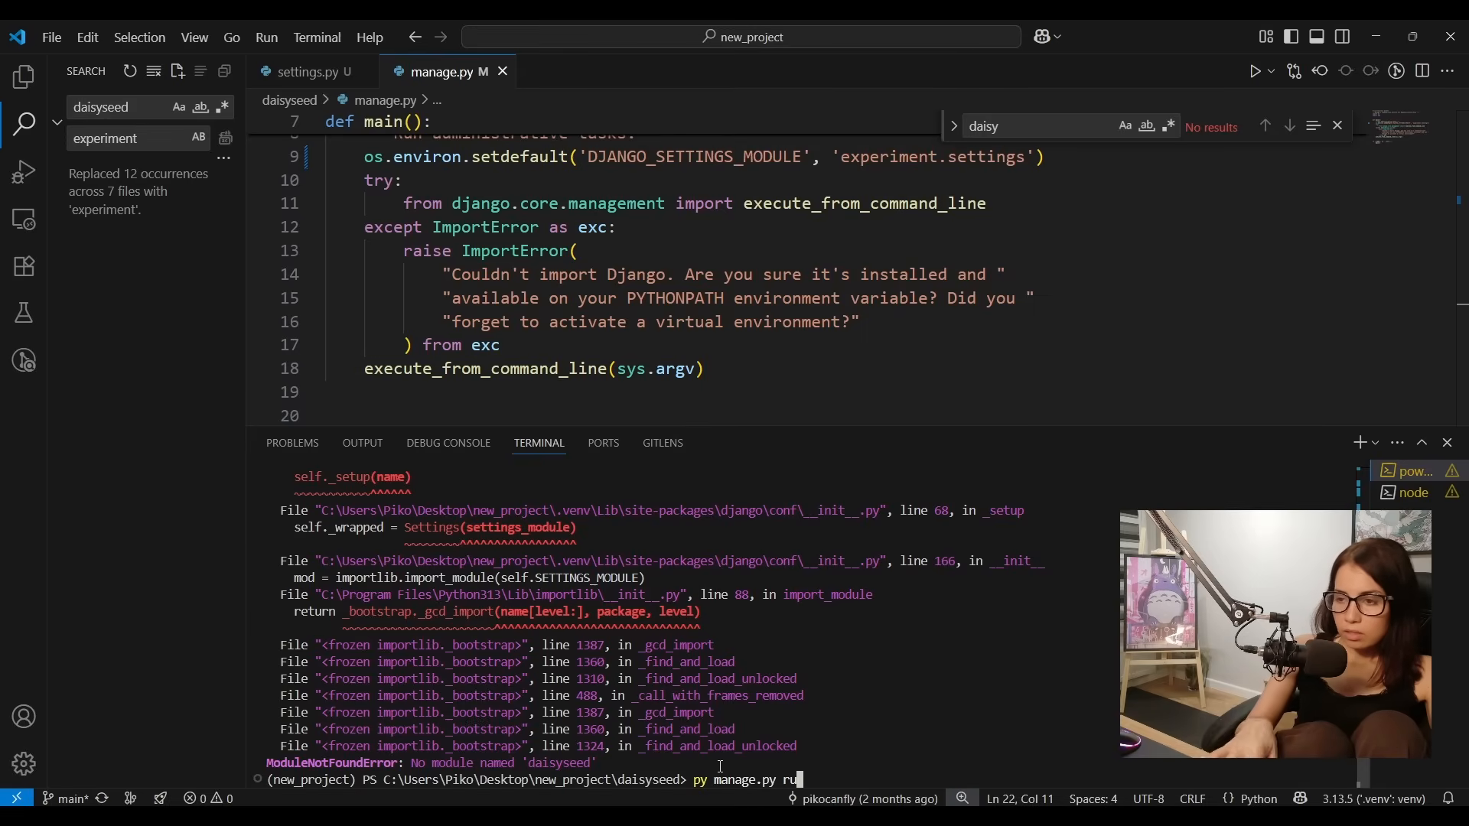
key(Return)
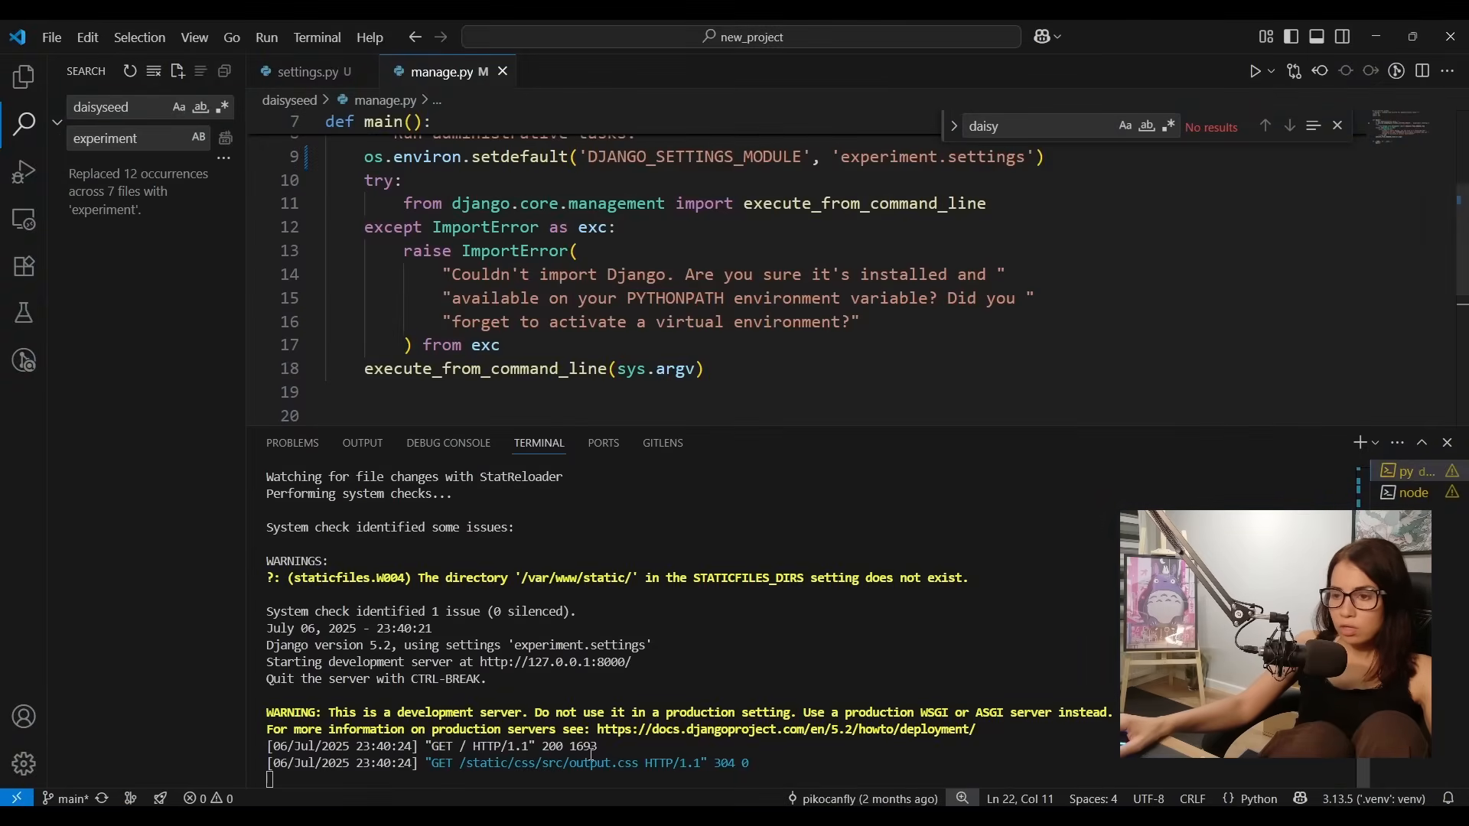
click(23, 76)
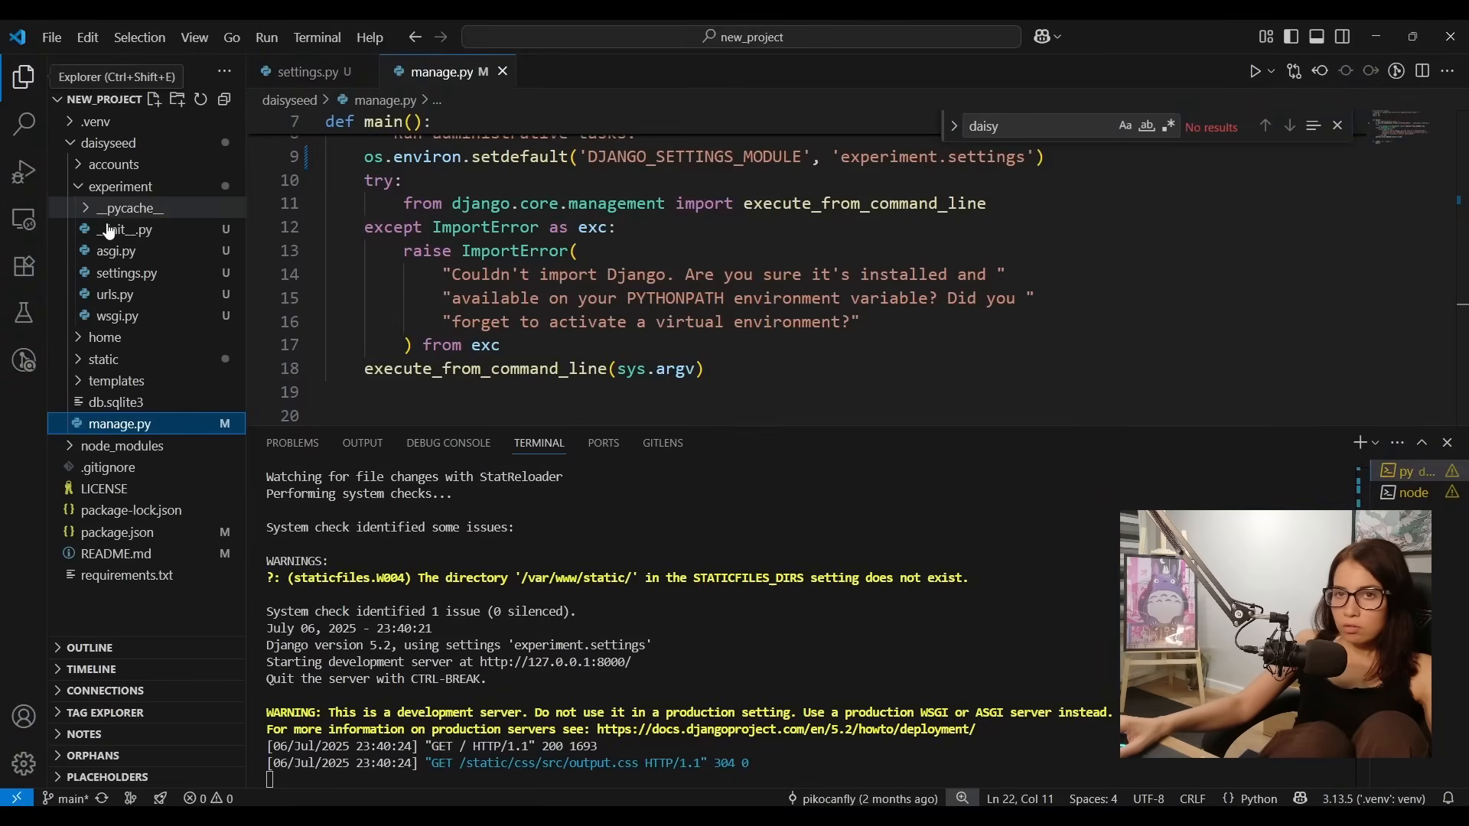
Step: Stop the server and move the terminal up to new_project with 'cd ..', ready to rename daisyseed
click(107, 142)
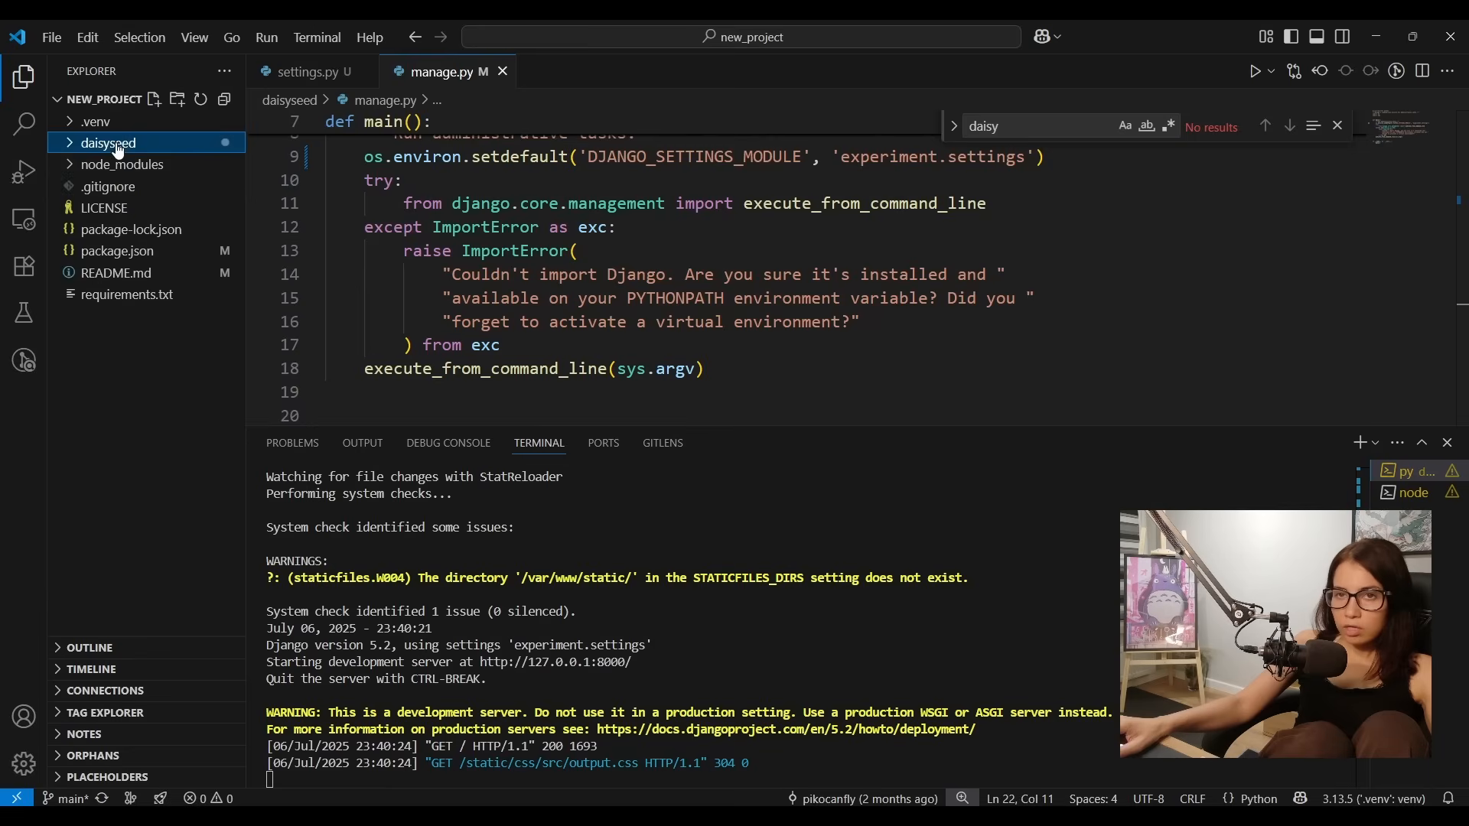
click(108, 142)
text(c)
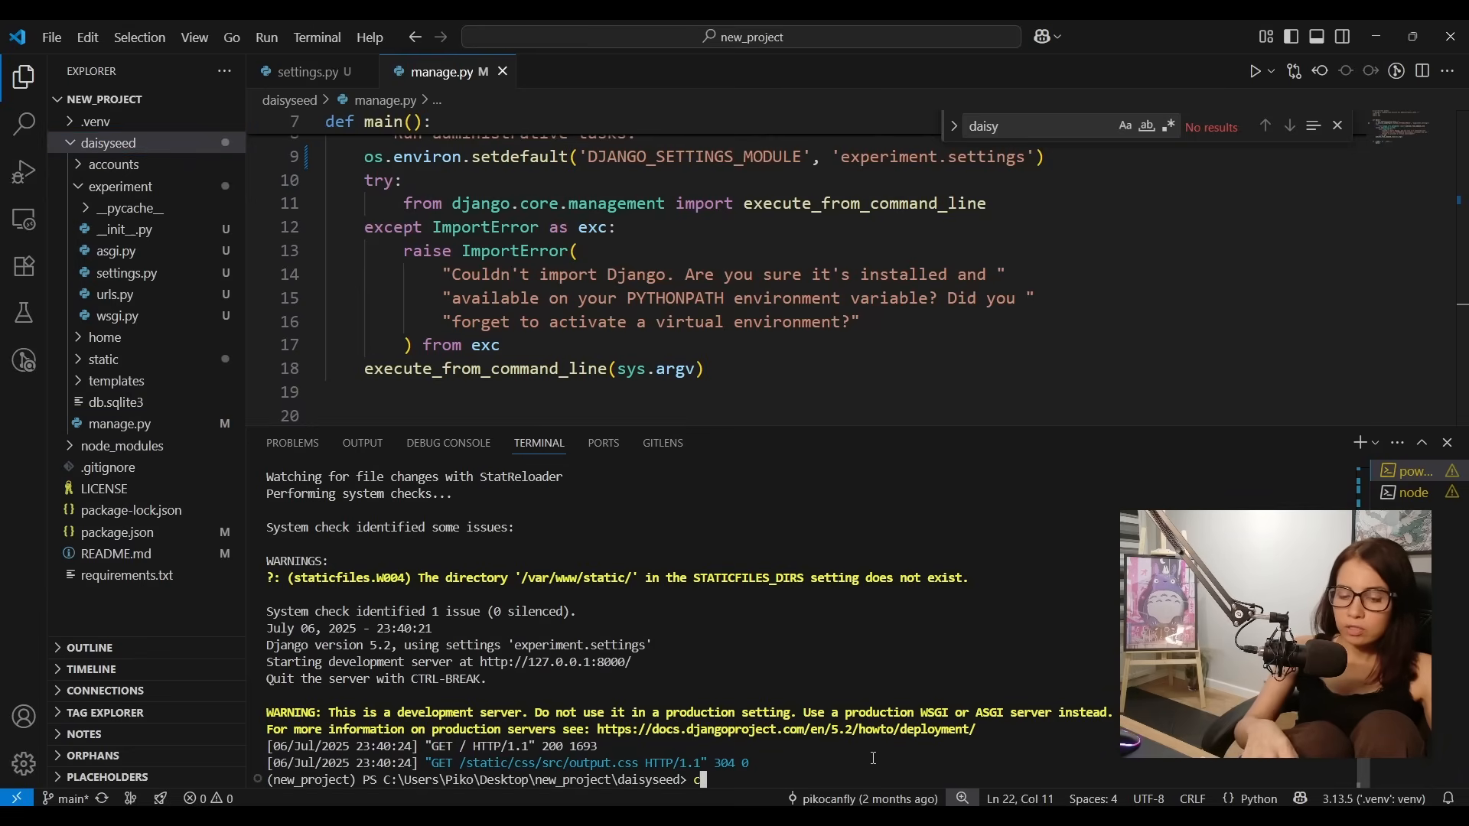
text(d ..)
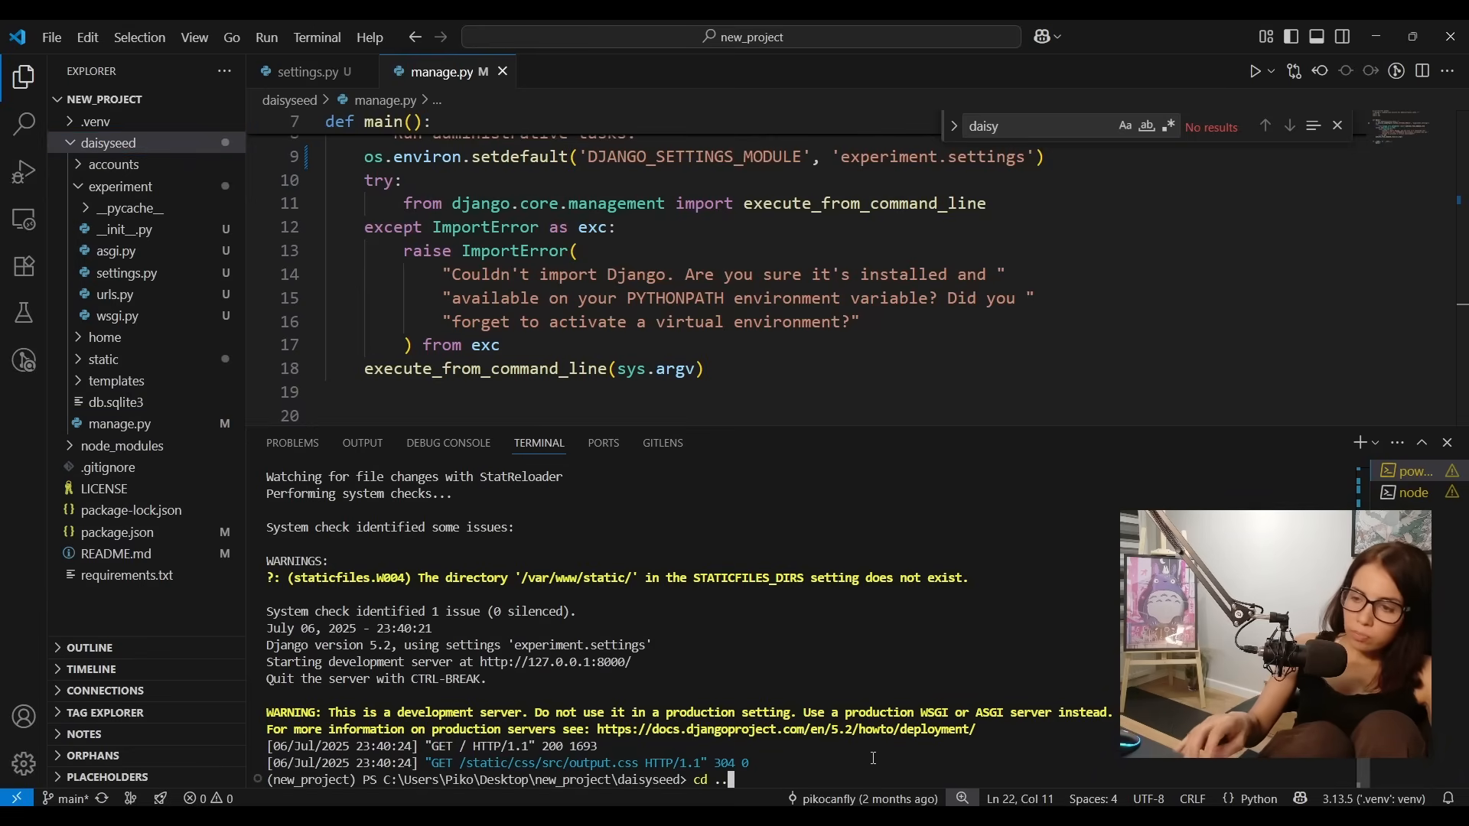
key(Return)
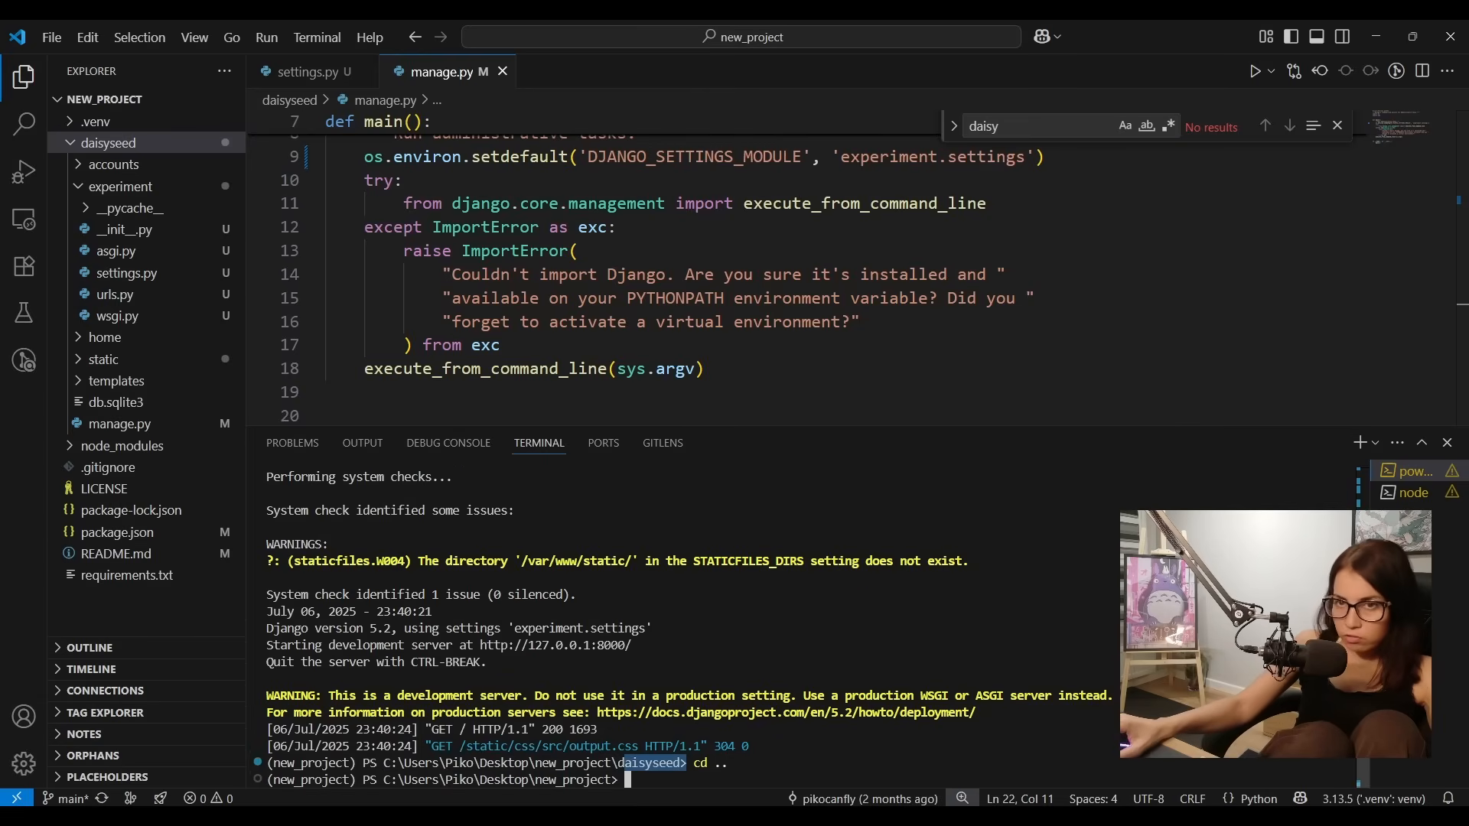
right_click(107, 142)
text(project)
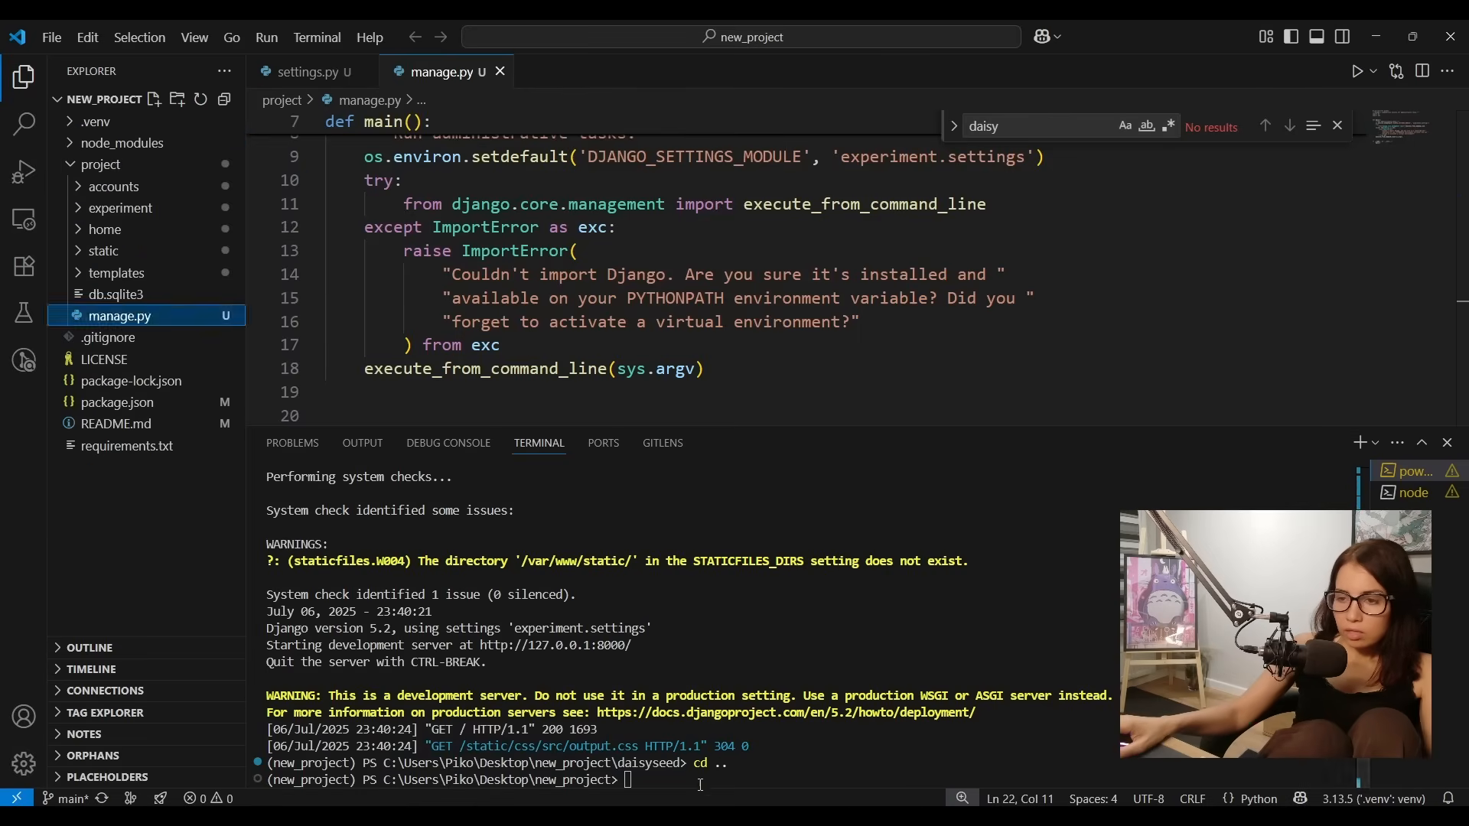
Step: Enter the renamed folder with 'cd project' and start 'py manage.py runserver' there
text(cd project)
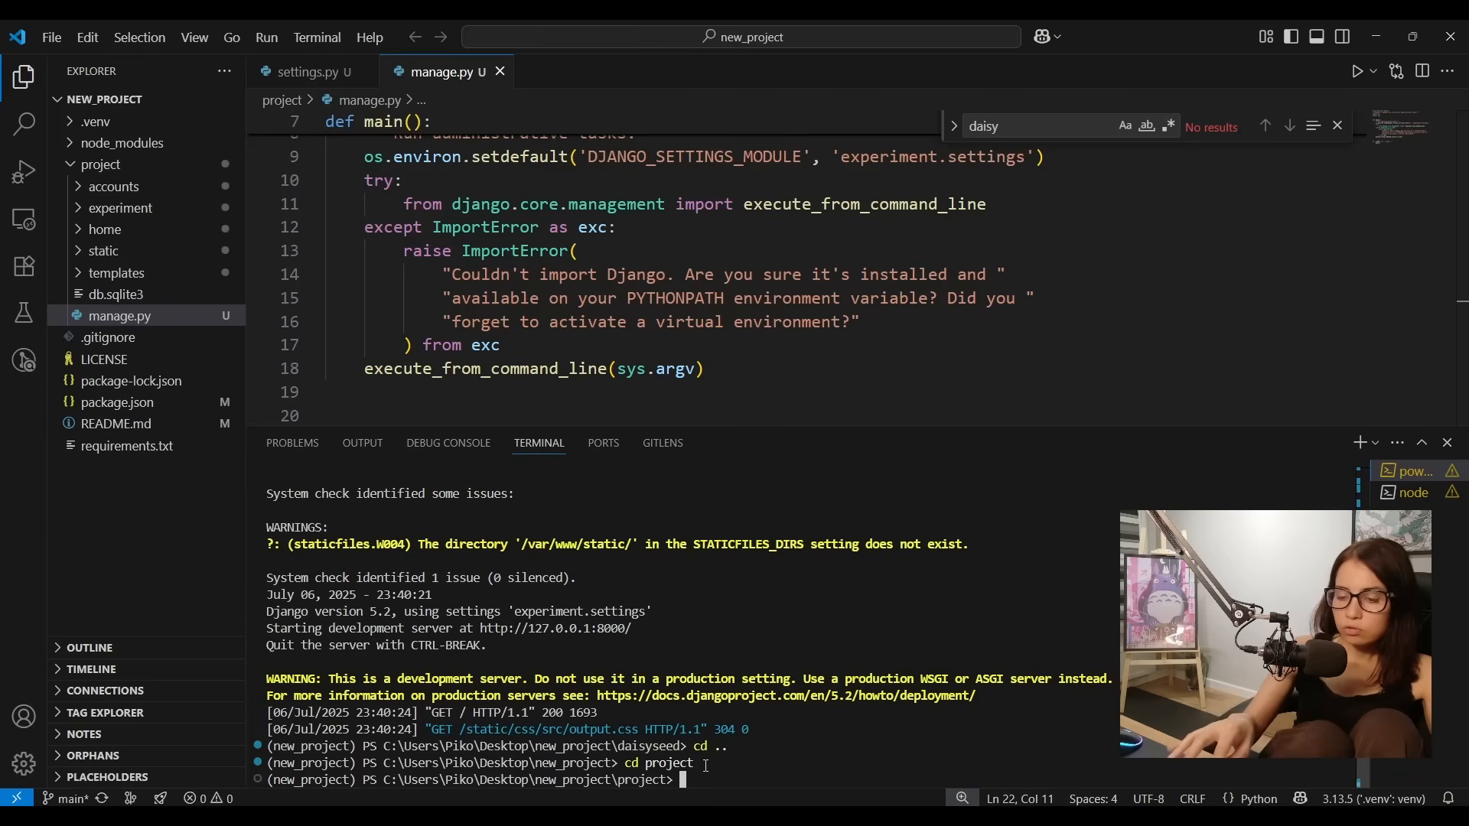
text(py manage.py)
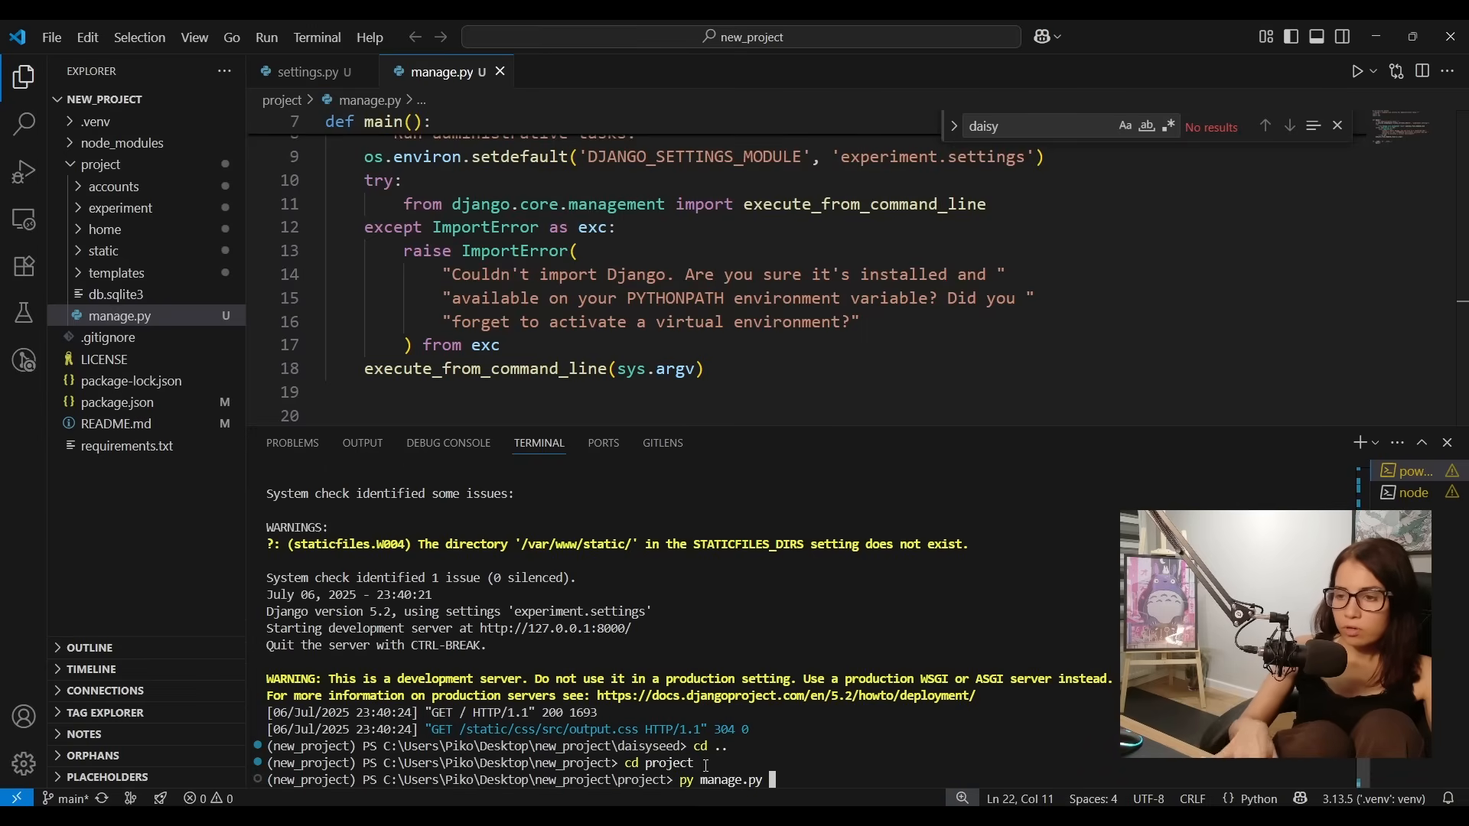
text(runser)
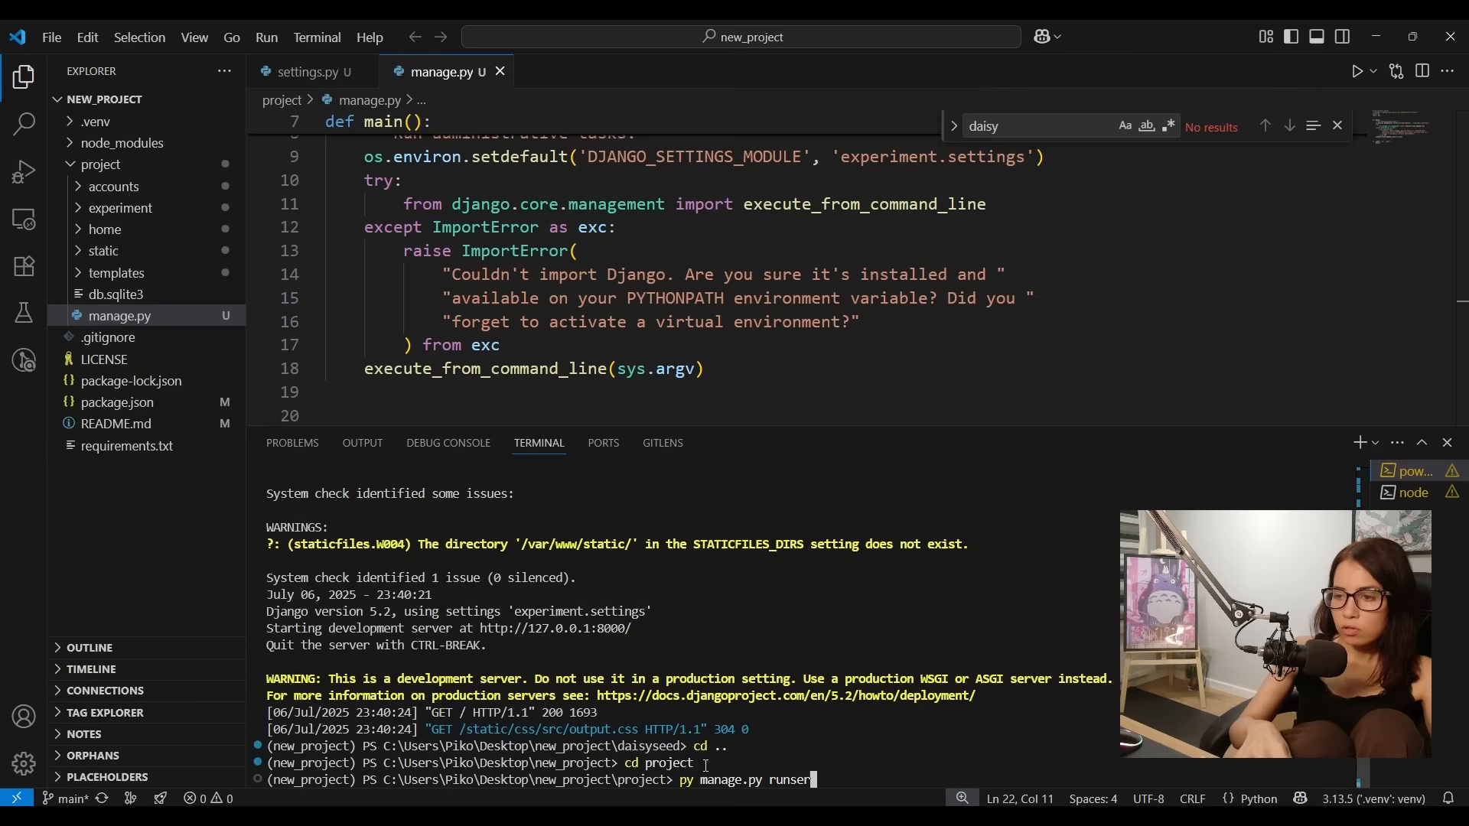
key(Return)
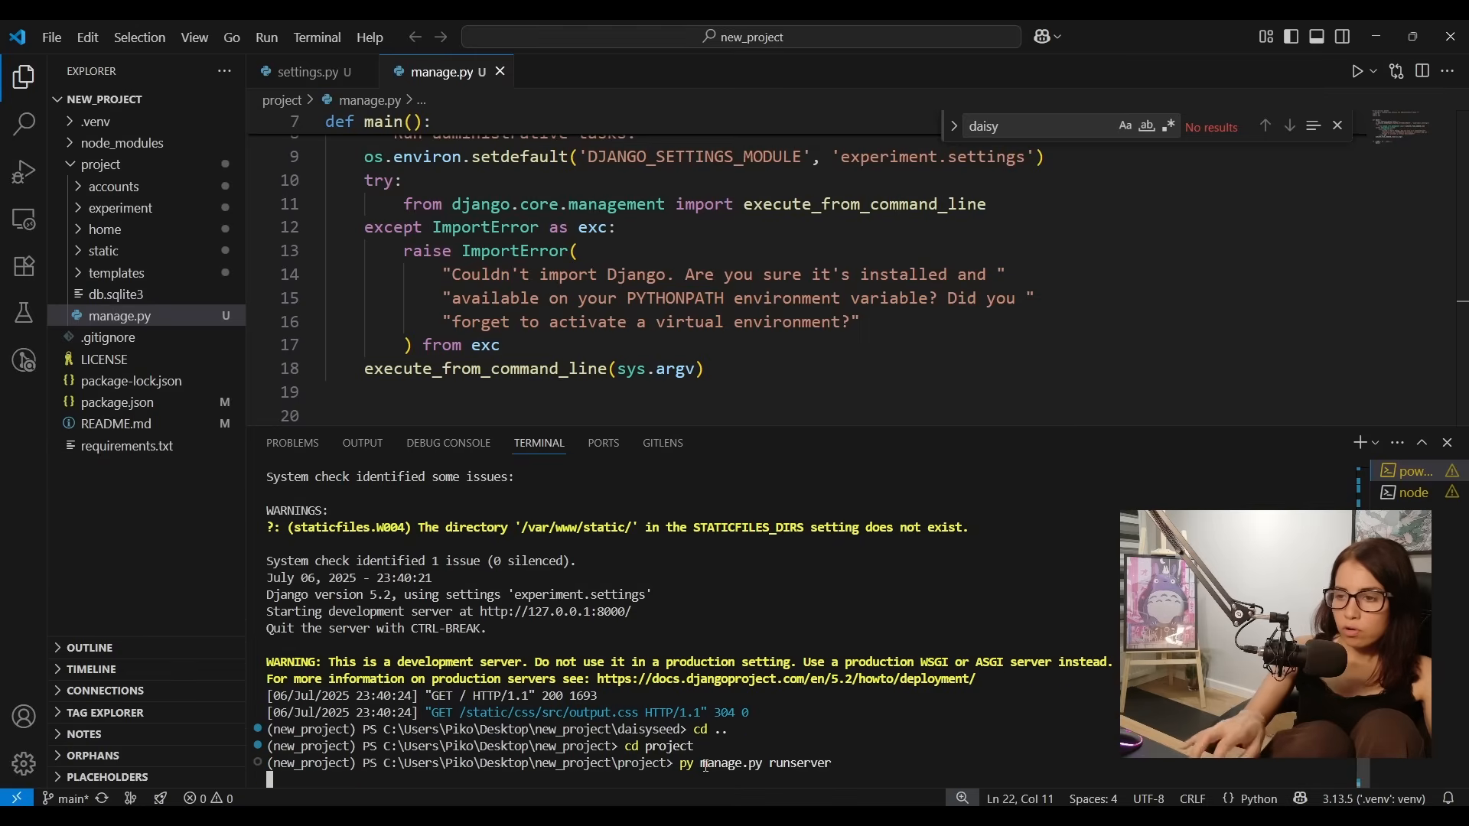